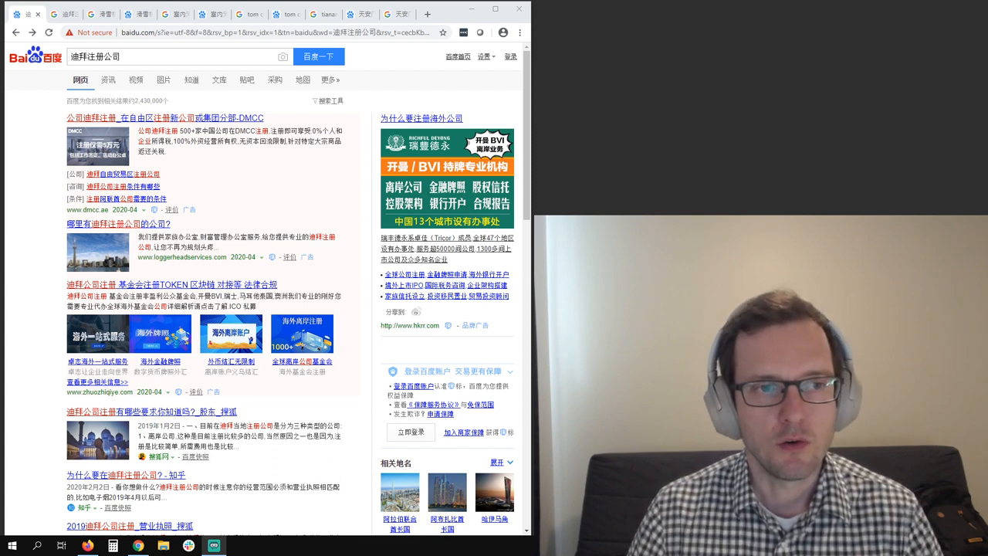
{"action": "mouse_move", "coordinate": [37, 324]}
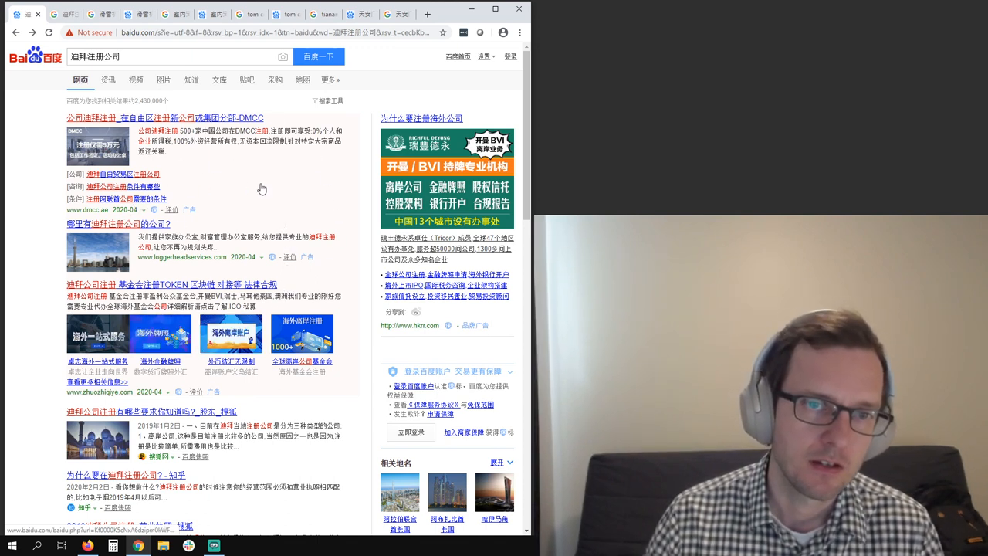
{"action": "mouse_move", "coordinate": [348, 225]}
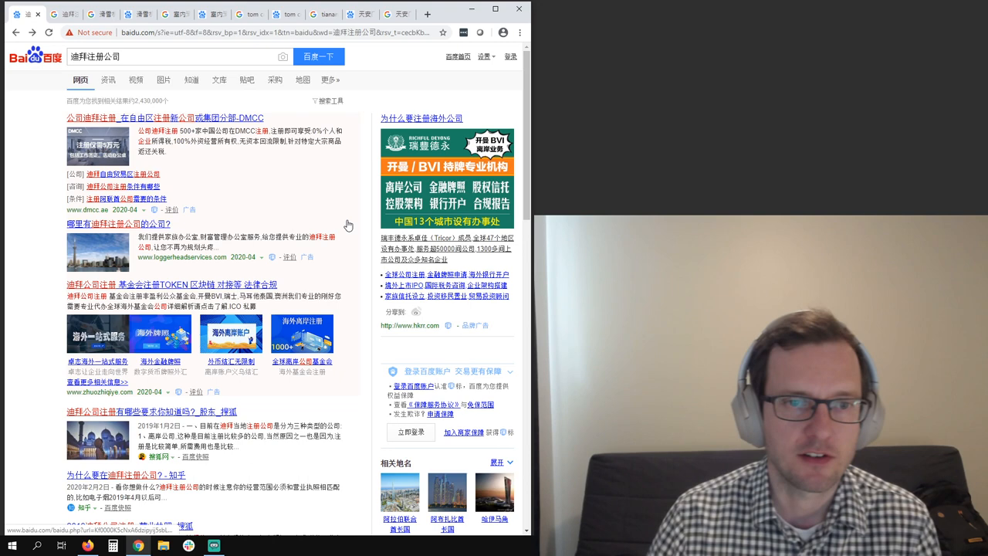
Step: Scroll through the search results for 迪拜注册公司
{"action": "scroll", "scroll_direction": "down", "scroll_amount": 3}
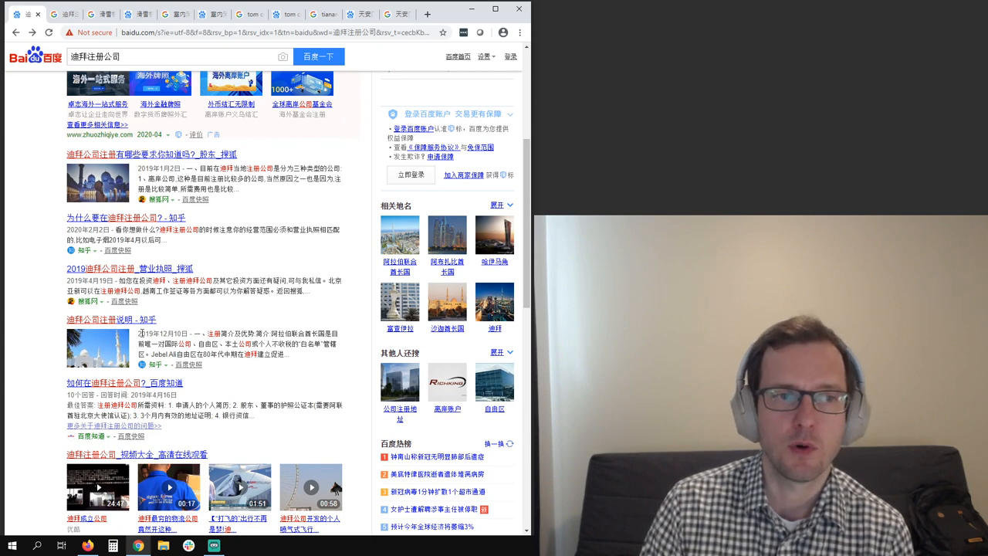
{"action": "scroll", "scroll_direction": "down", "scroll_amount": 3}
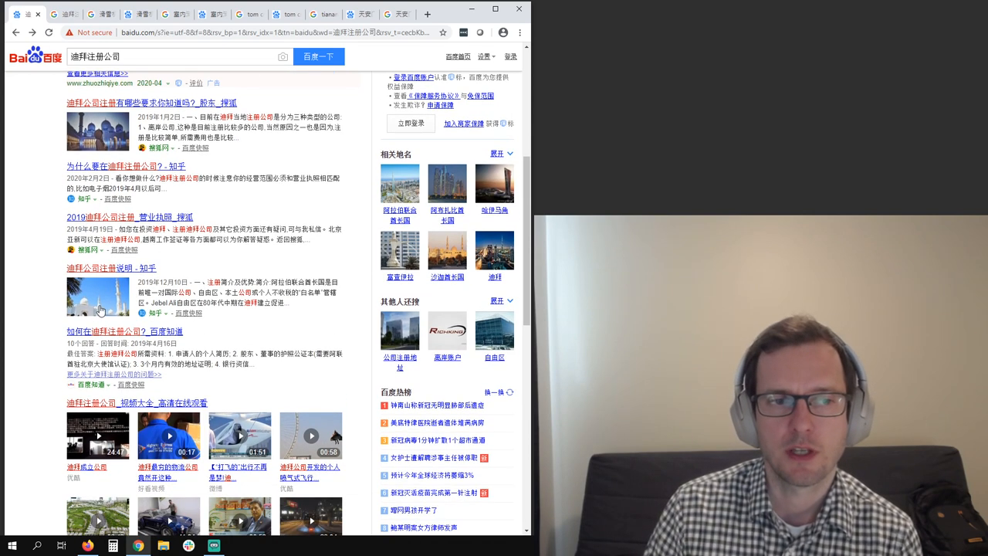
{"action": "mouse_move", "coordinate": [119, 297]}
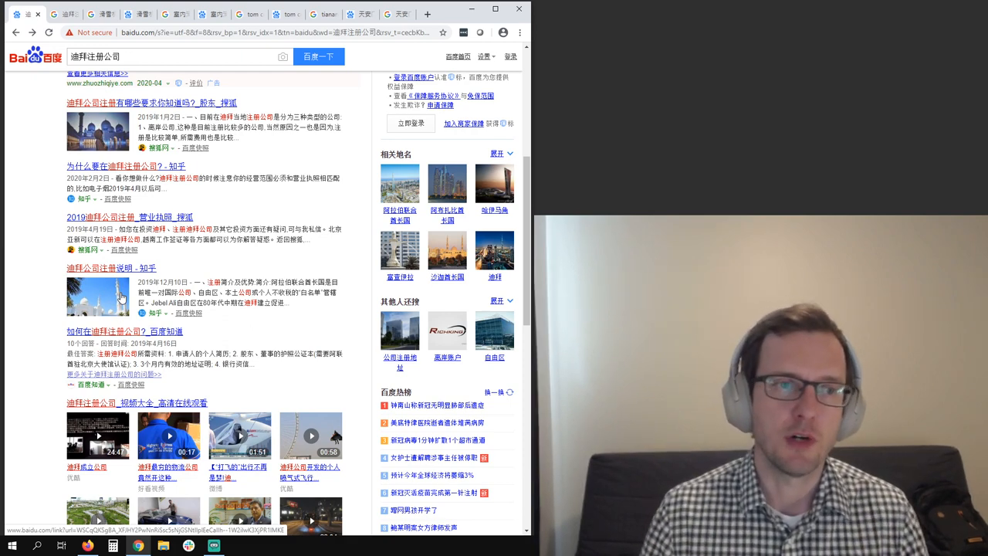
{"action": "scroll", "scroll_direction": "down", "scroll_amount": 3}
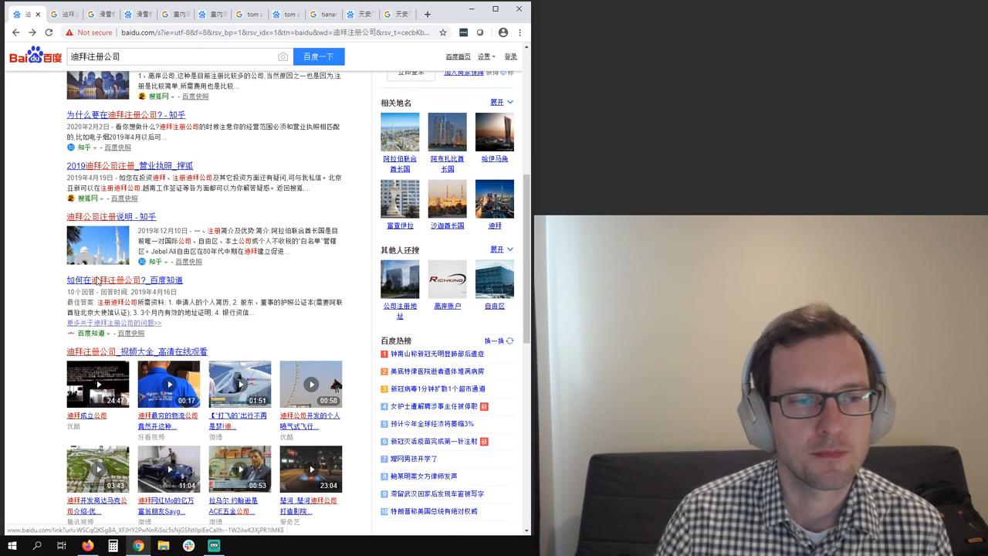
{"action": "scroll", "scroll_direction": "down", "scroll_amount": 3}
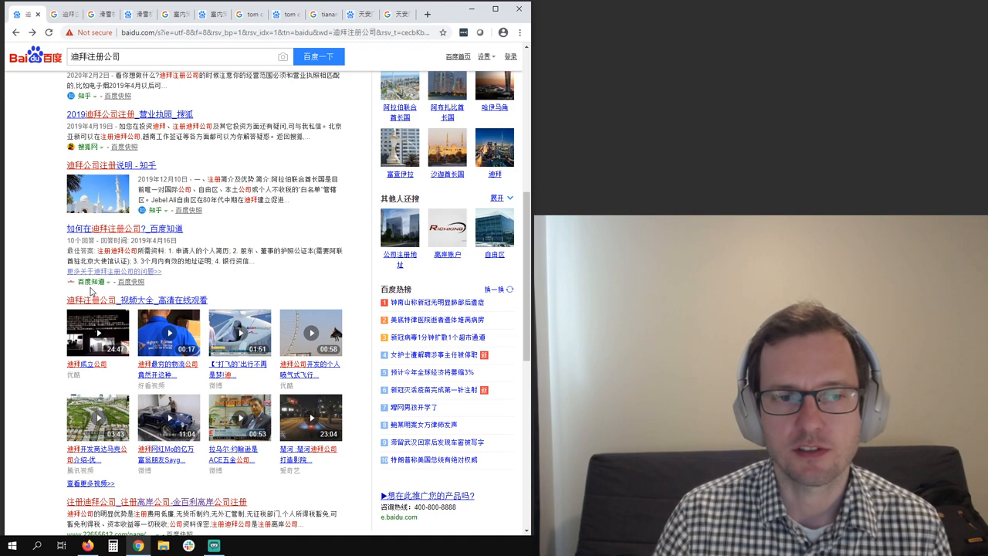
{"action": "scroll", "scroll_direction": "down", "scroll_amount": 3}
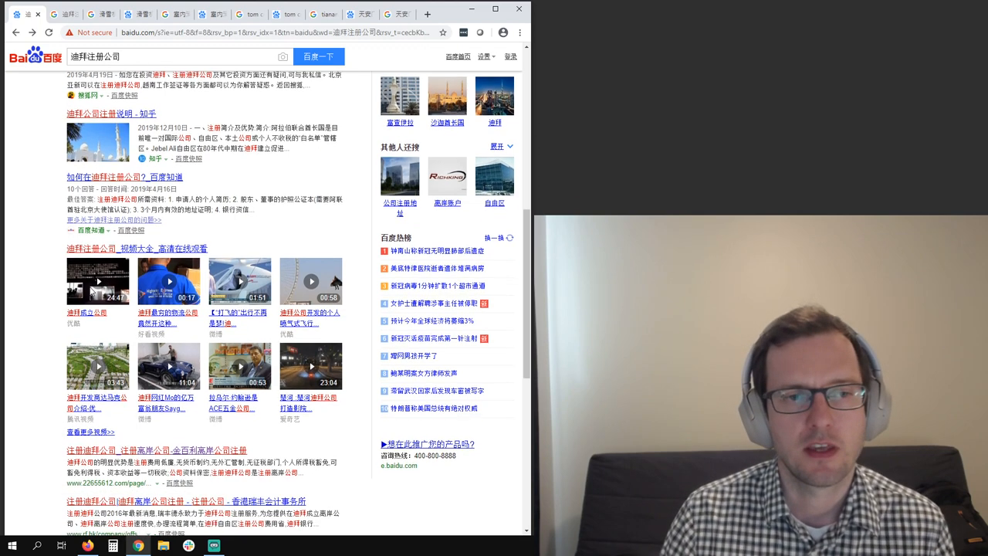
{"action": "scroll", "scroll_direction": "down", "scroll_amount": 3}
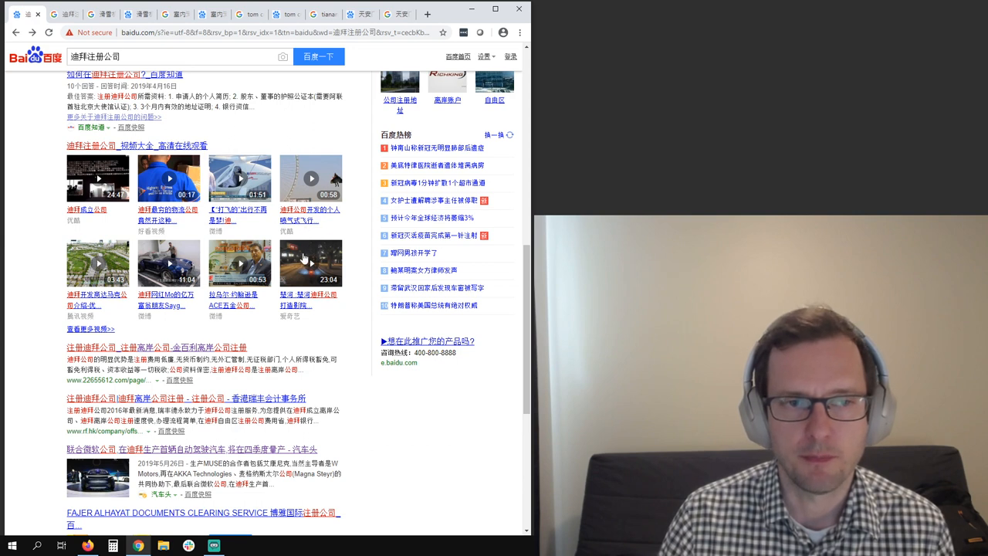
{"action": "mouse_move", "coordinate": [274, 247]}
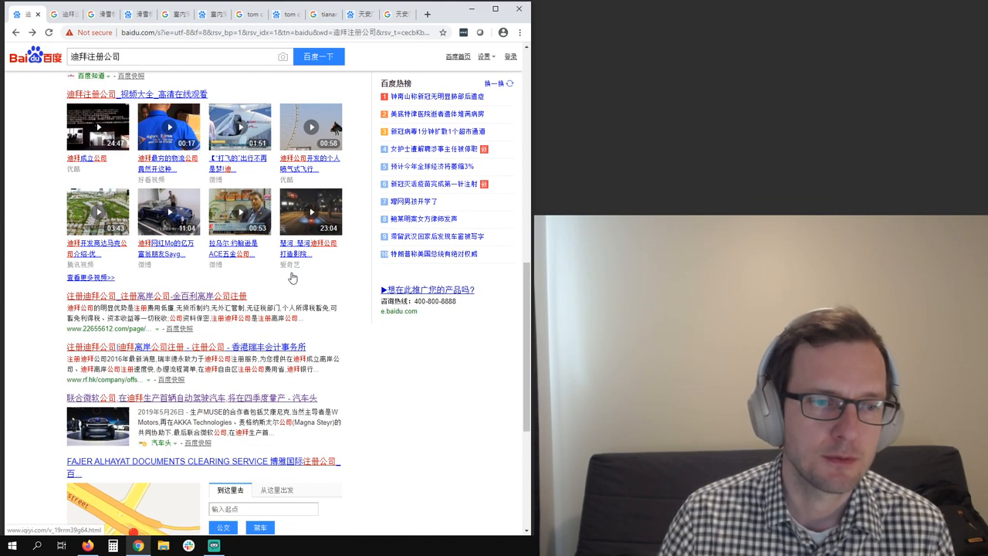
{"action": "scroll", "scroll_direction": "down", "scroll_amount": 3}
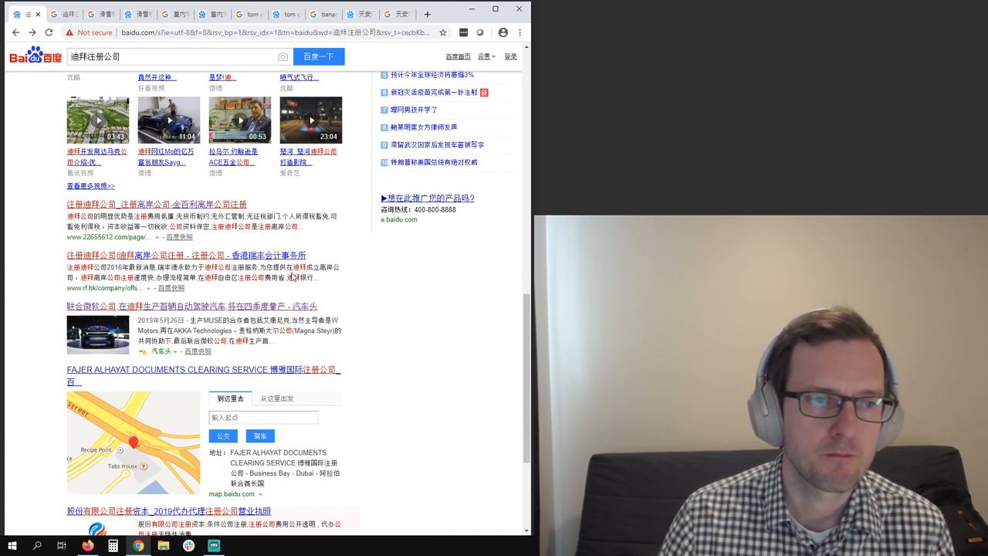
{"action": "scroll", "scroll_direction": "down", "scroll_amount": 3}
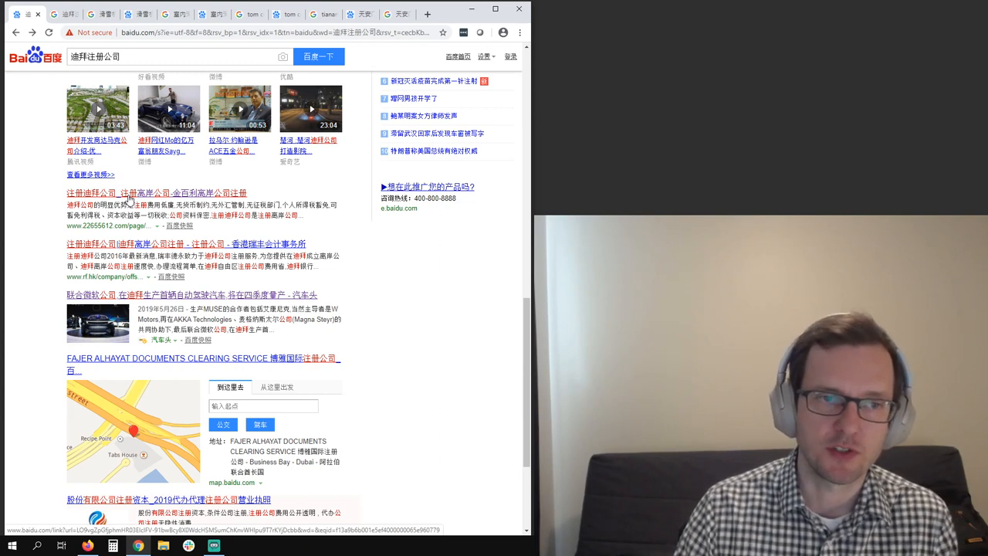
{"action": "mouse_move", "coordinate": [192, 255]}
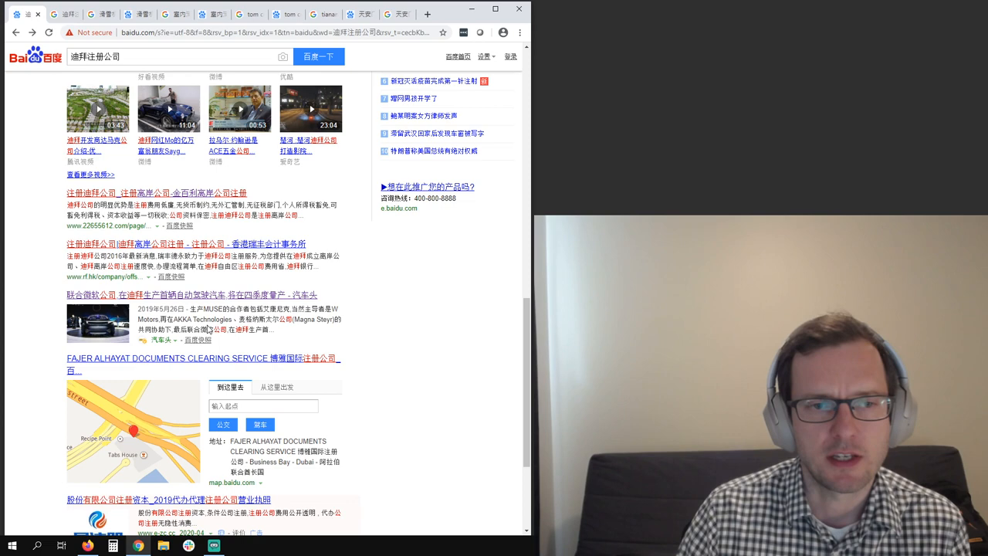
Step: Return to Google's 迪拜注册公司 results, topped by Healy Consultants and Zhihu
{"action": "scroll", "scroll_direction": "down", "scroll_amount": 3}
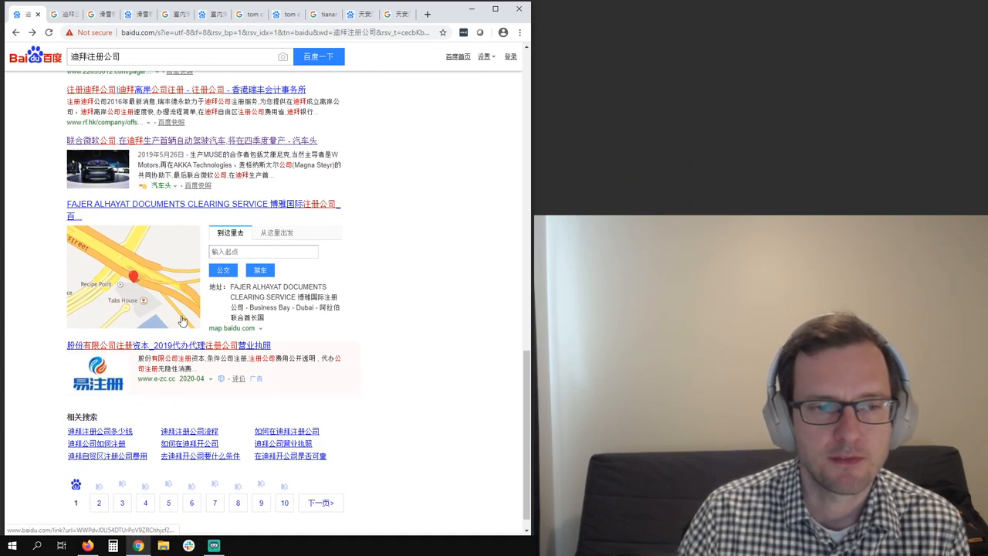
{"action": "mouse_move", "coordinate": [257, 389]}
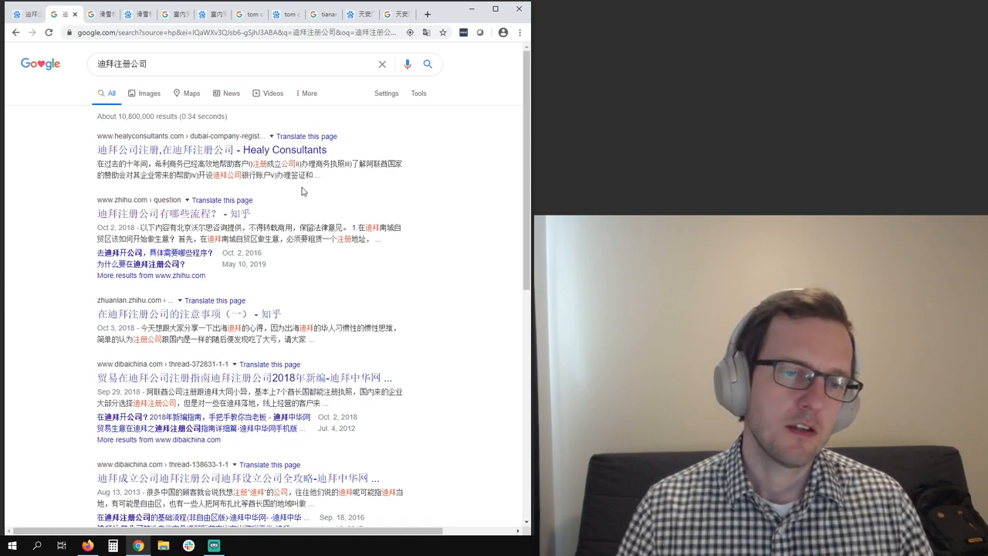
{"action": "scroll", "scroll_direction": "down", "scroll_amount": 3}
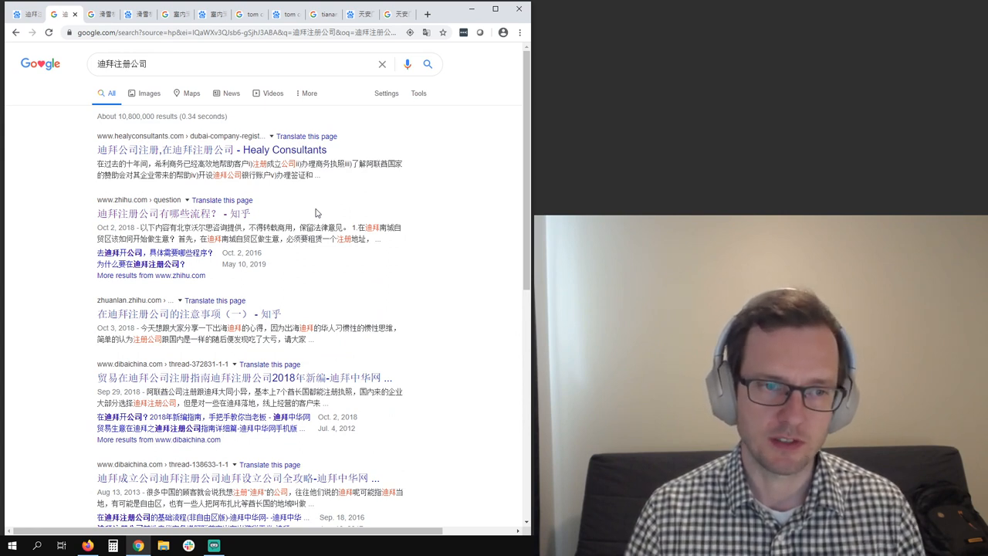
{"action": "mouse_move", "coordinate": [155, 252]}
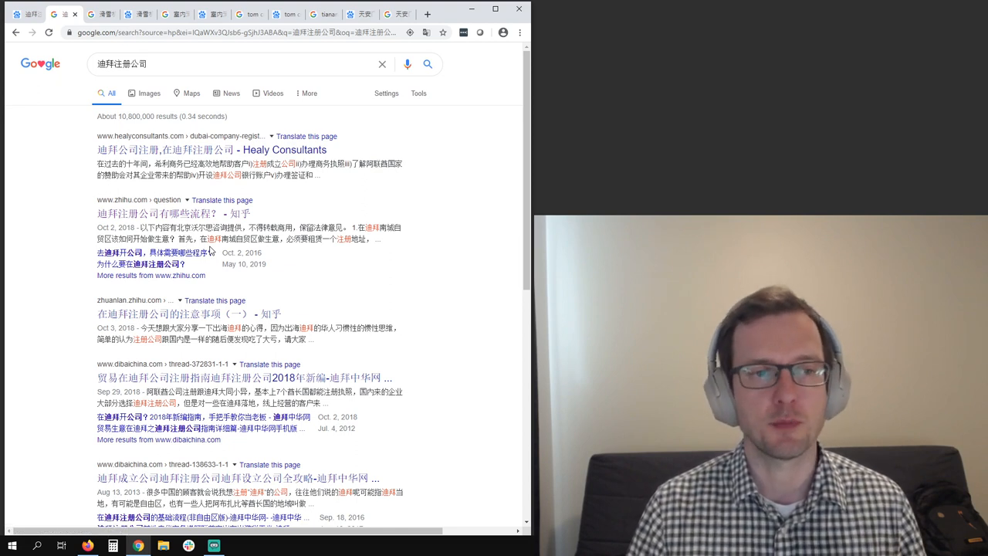
{"action": "mouse_move", "coordinate": [152, 252]}
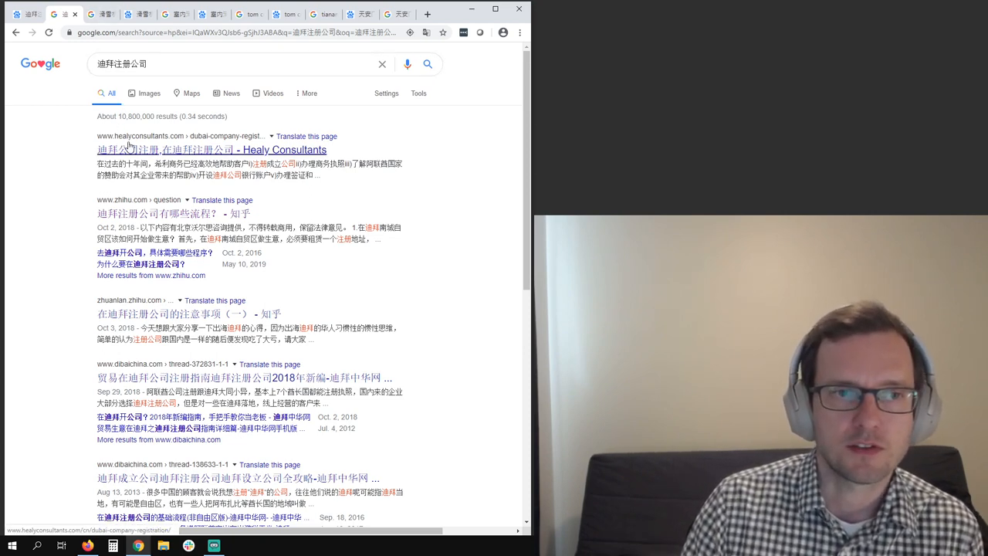
{"action": "scroll", "scroll_direction": "down", "scroll_amount": 3}
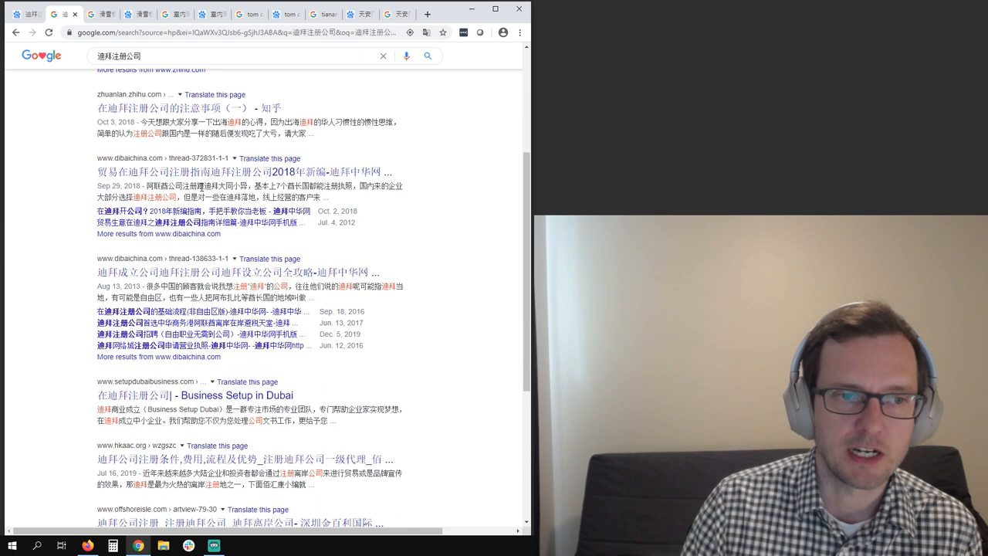
{"action": "scroll", "scroll_direction": "down", "scroll_amount": 3}
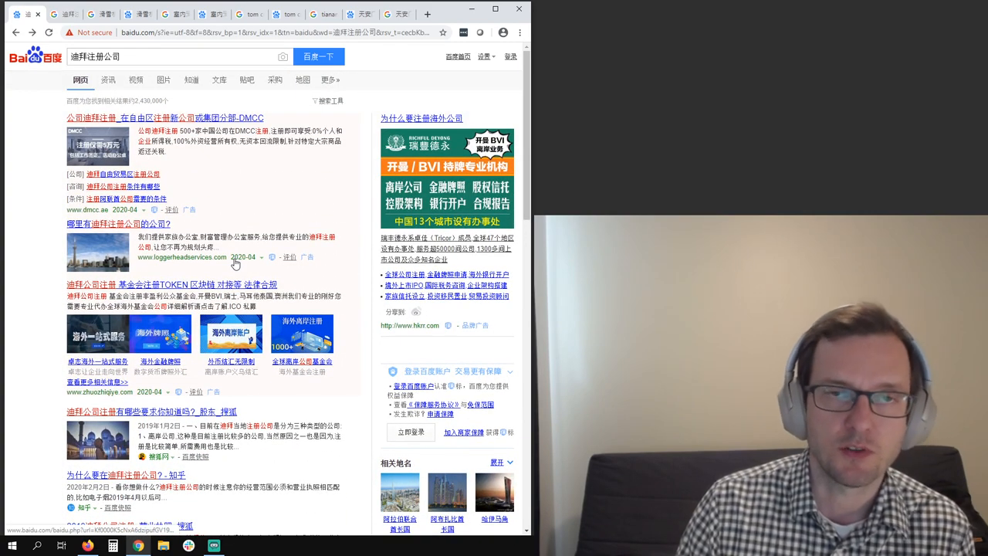
{"action": "left_click", "coordinate": [63, 14]}
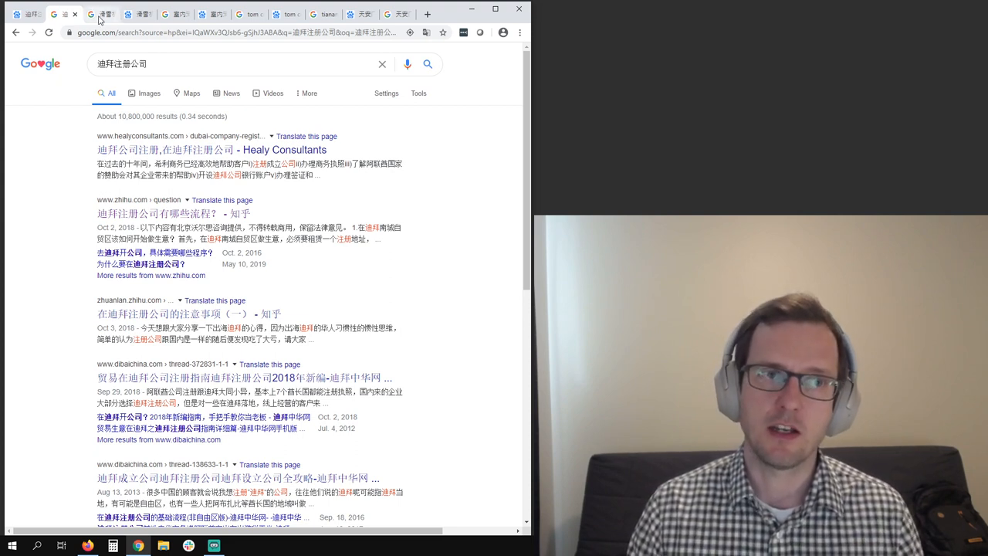
{"action": "mouse_move", "coordinate": [104, 14]}
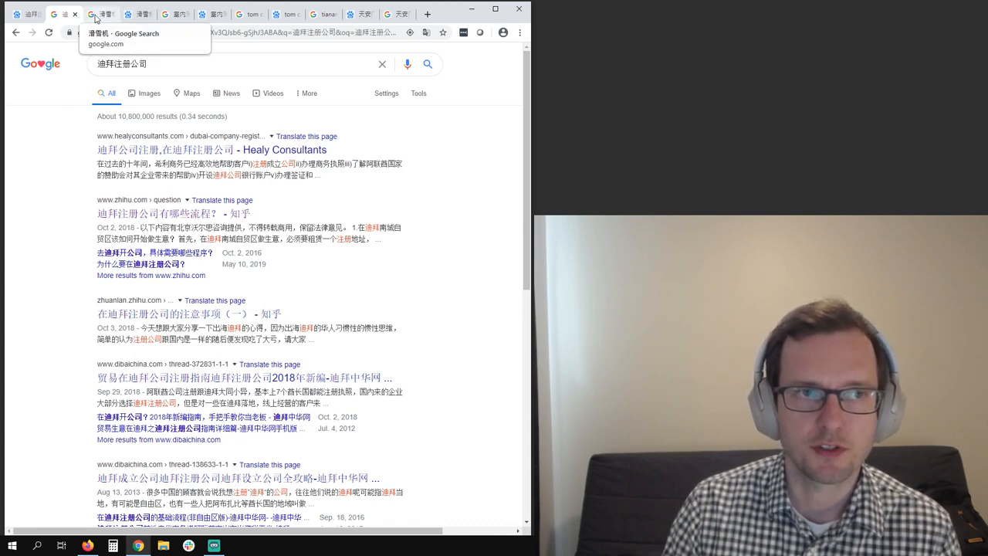
Step: Browse page one of Google's 滑雪机 results, including images and videos
{"action": "left_click", "coordinate": [96, 14]}
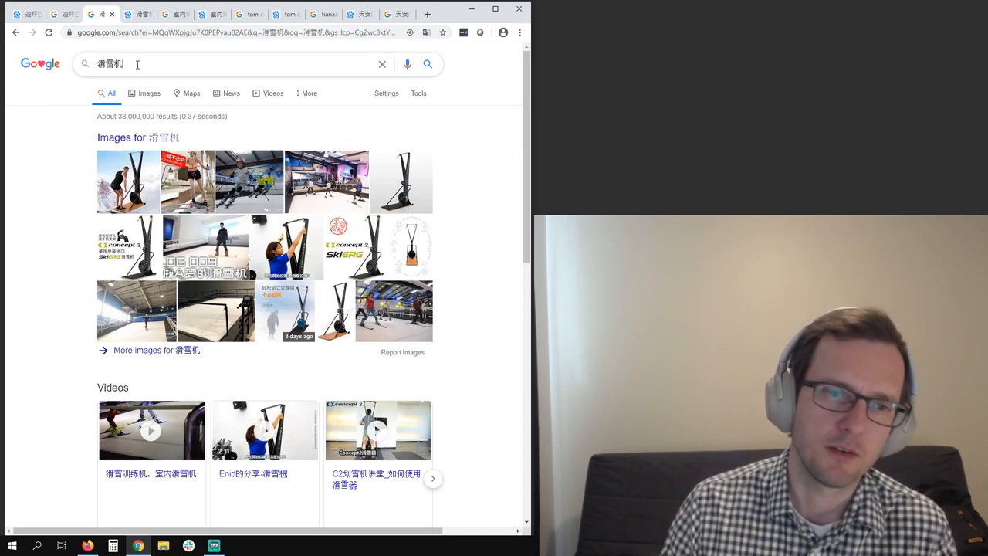
{"action": "double_click", "coordinate": [111, 64]}
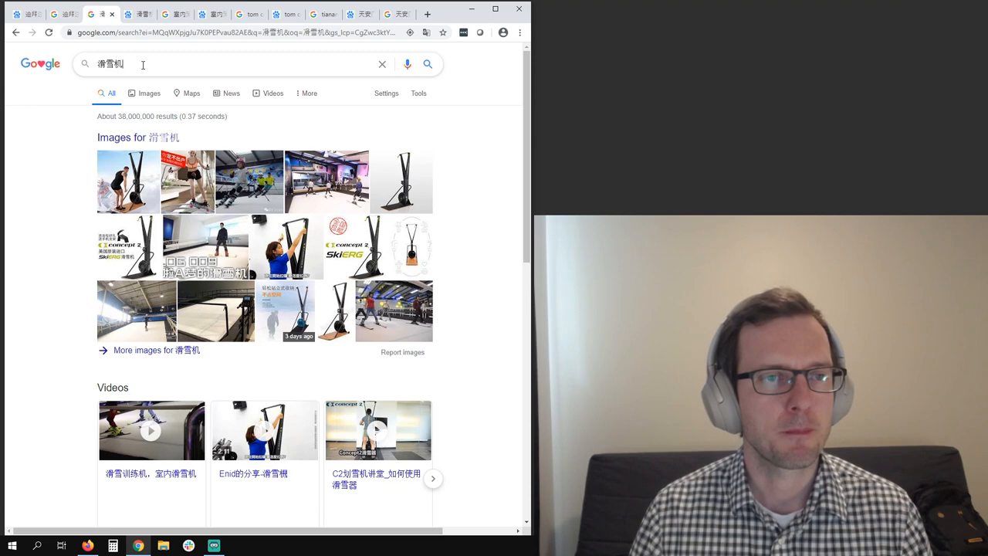
{"action": "mouse_move", "coordinate": [448, 230]}
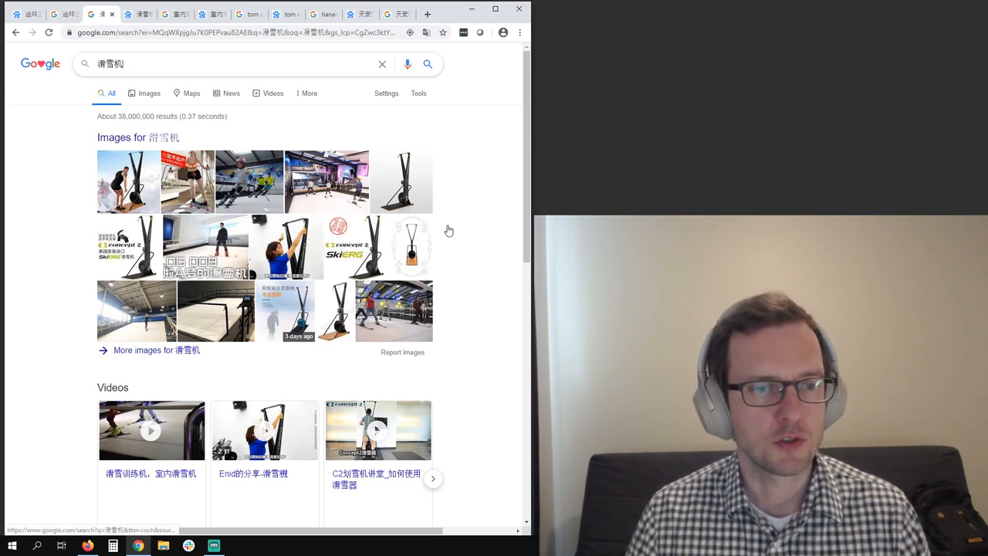
{"action": "scroll", "scroll_direction": "down", "scroll_amount": 3}
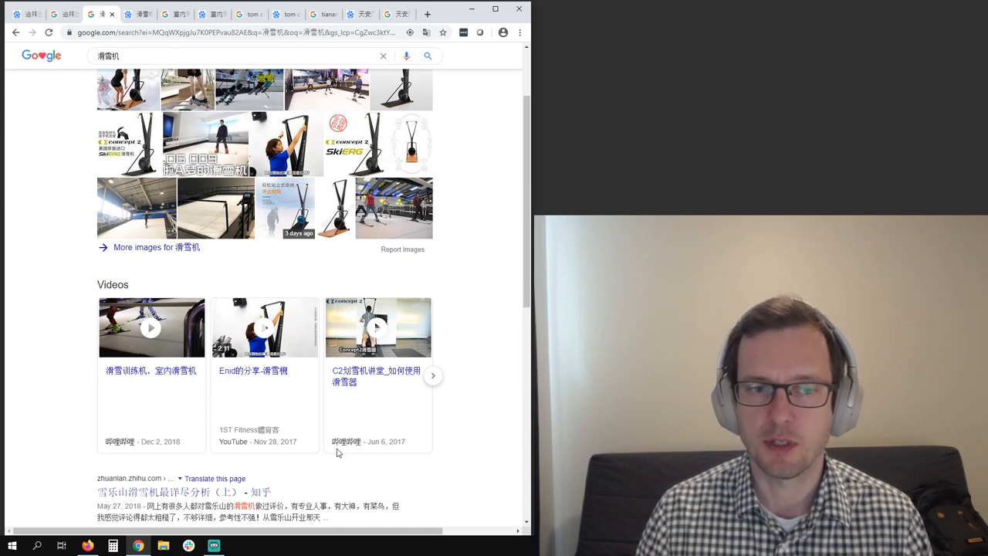
{"action": "scroll", "scroll_direction": "down", "scroll_amount": 3}
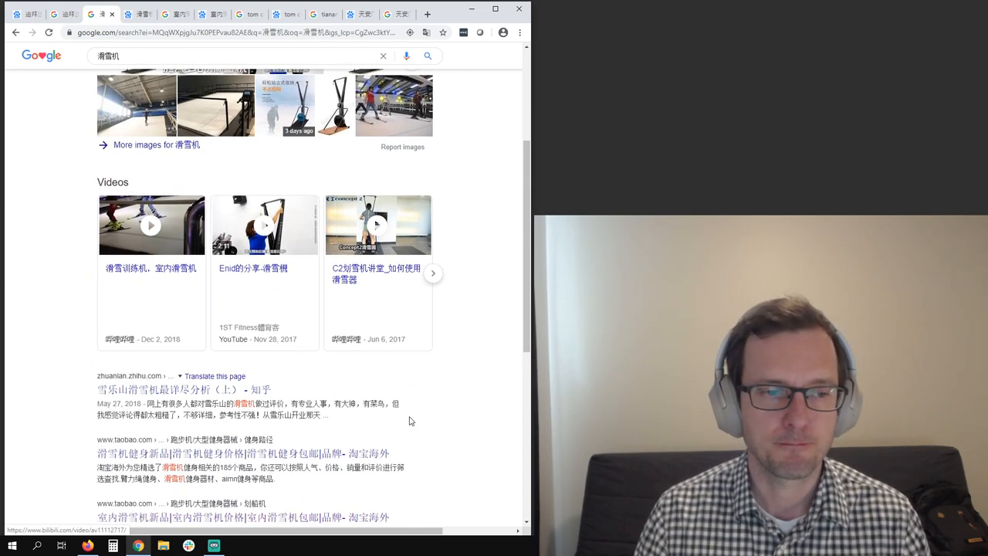
{"action": "scroll", "scroll_direction": "down", "scroll_amount": 3}
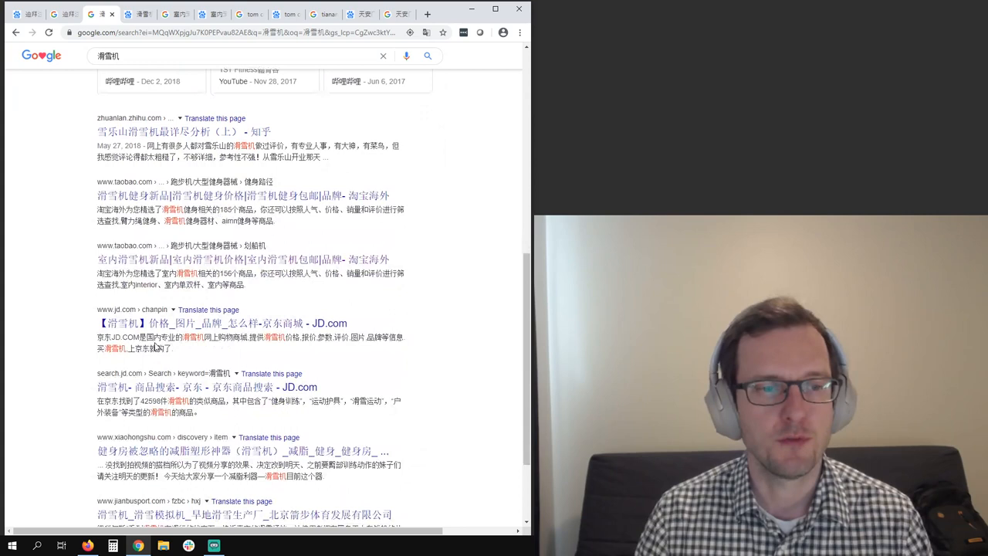
{"action": "mouse_move", "coordinate": [262, 413]}
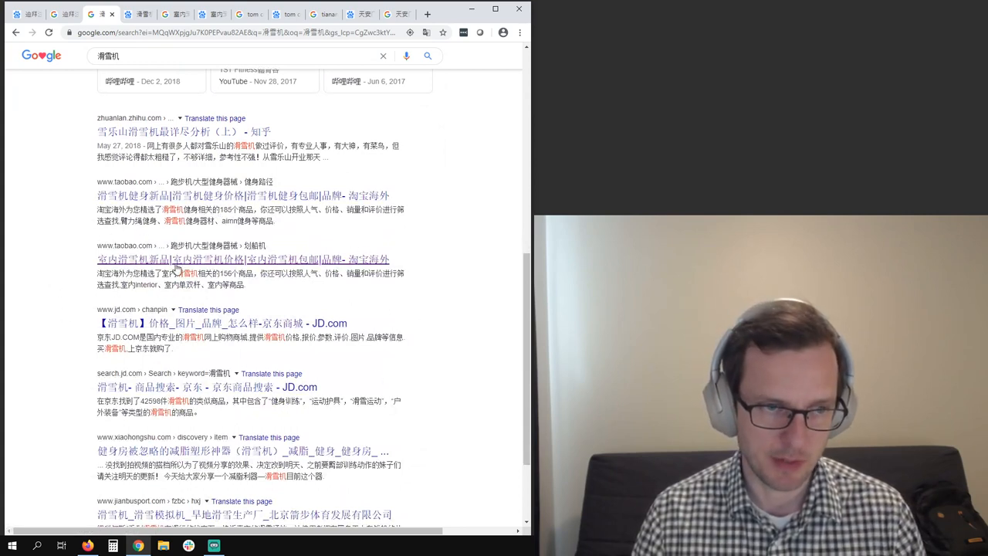
{"action": "scroll", "scroll_direction": "down", "scroll_amount": 3}
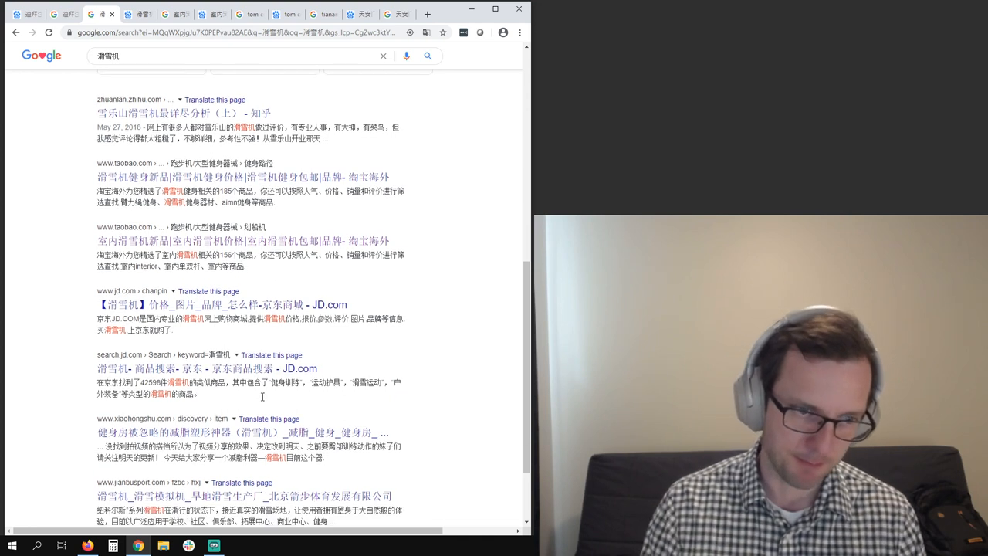
{"action": "scroll", "scroll_direction": "down", "scroll_amount": 3}
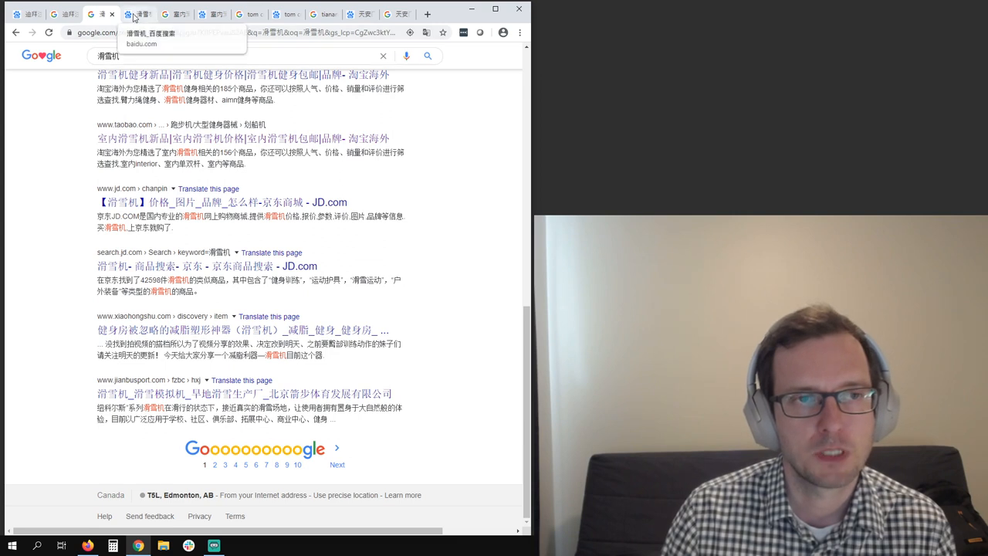
{"action": "left_click", "coordinate": [138, 14]}
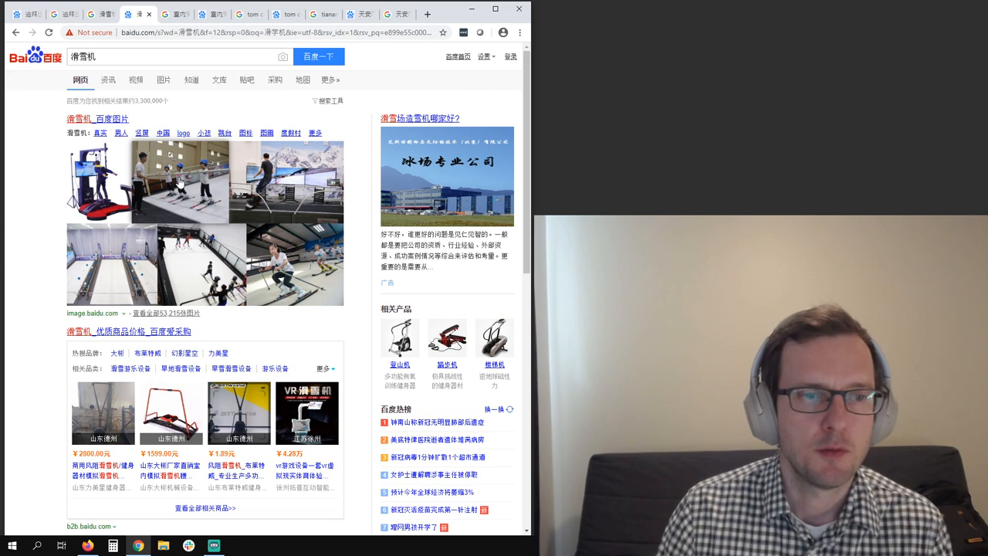
{"action": "scroll", "scroll_direction": "down", "scroll_amount": 3}
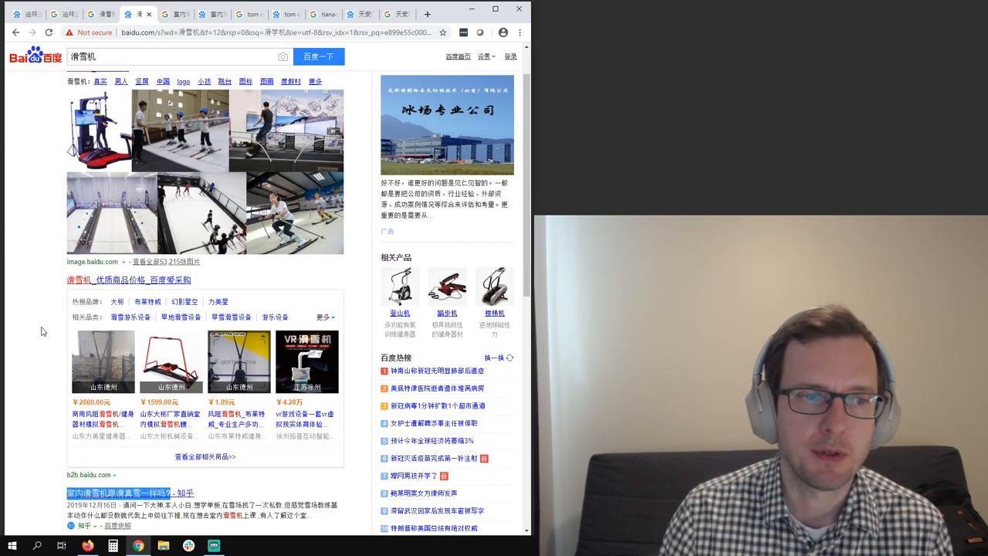
{"action": "scroll", "scroll_direction": "down", "scroll_amount": 3}
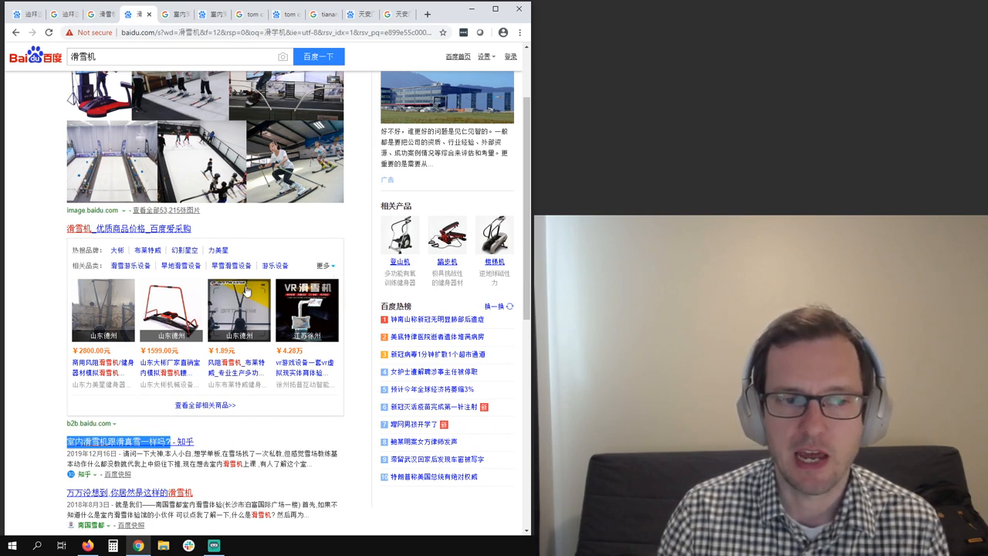
{"action": "mouse_move", "coordinate": [229, 340]}
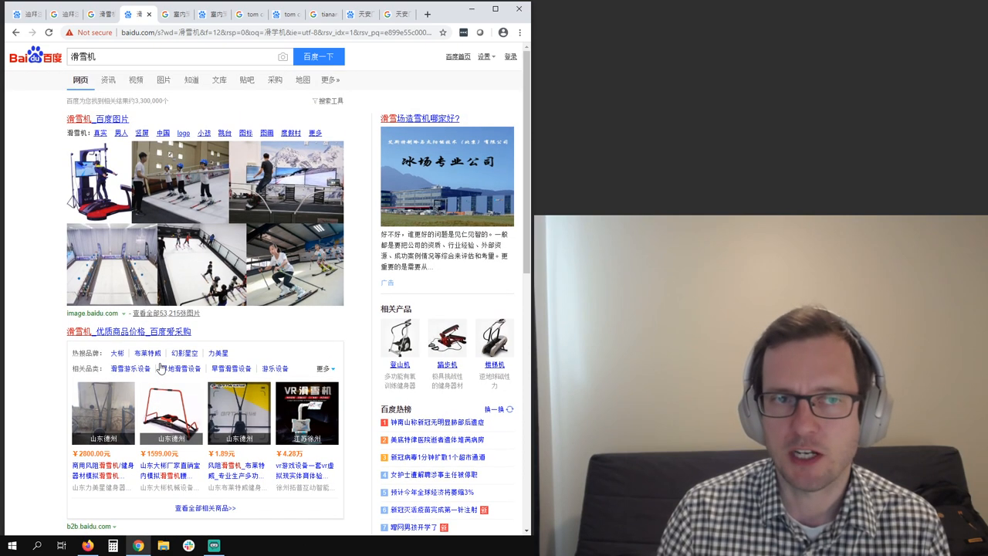
{"action": "scroll", "scroll_direction": "down", "scroll_amount": 3}
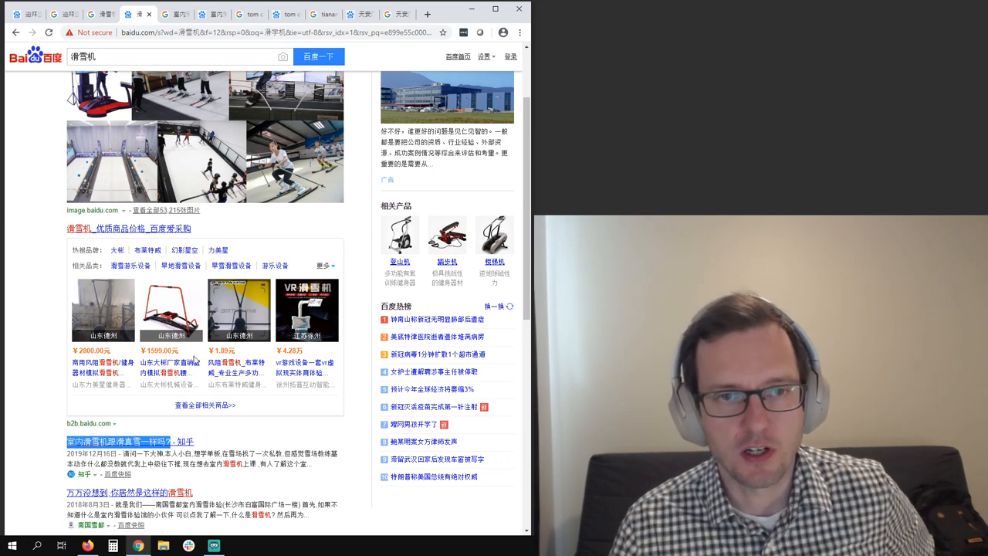
{"action": "scroll", "scroll_direction": "down", "scroll_amount": 3}
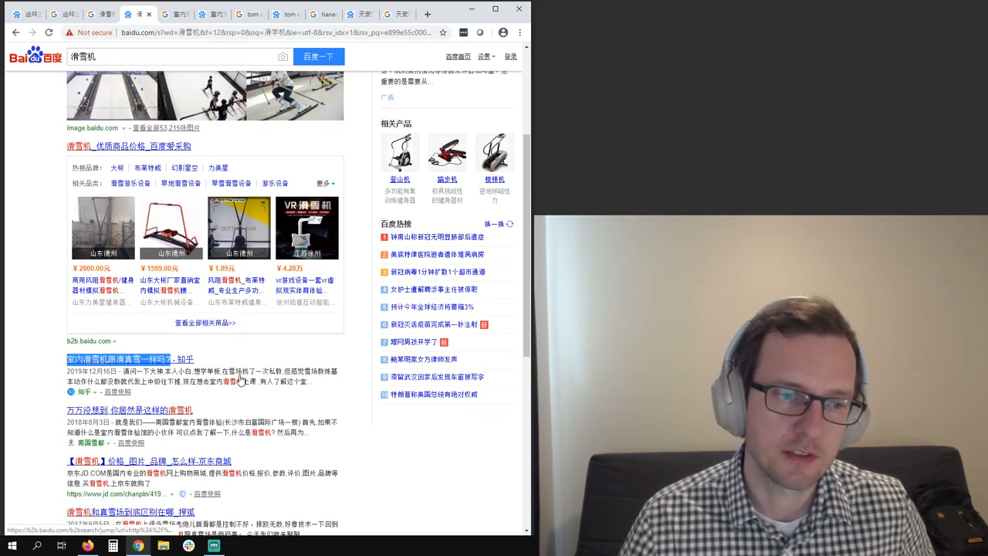
{"action": "scroll", "scroll_direction": "down", "scroll_amount": 3}
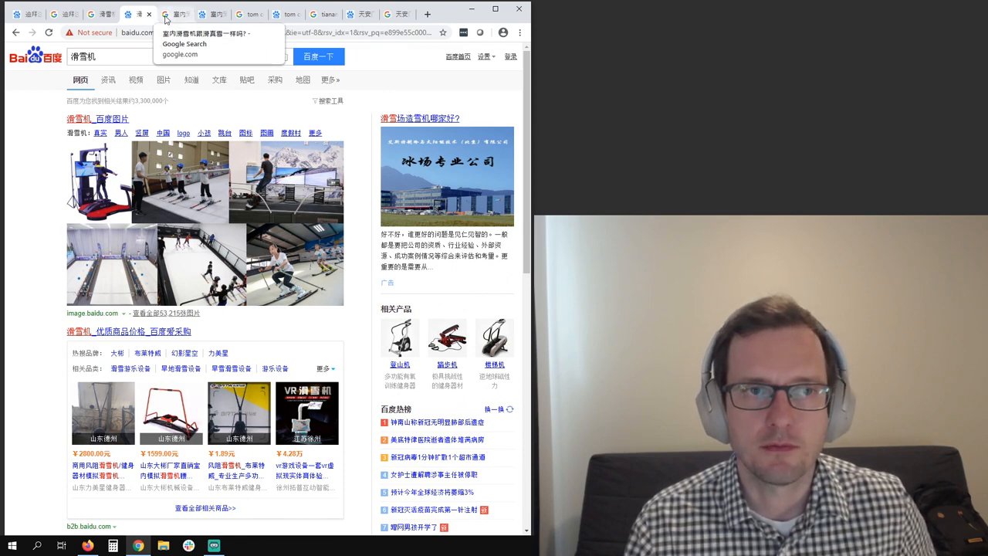
Step: Scroll Baidu's results for 室内滑雪机跟滑真雪一样吗? down to the related searches
{"action": "left_click", "coordinate": [184, 44]}
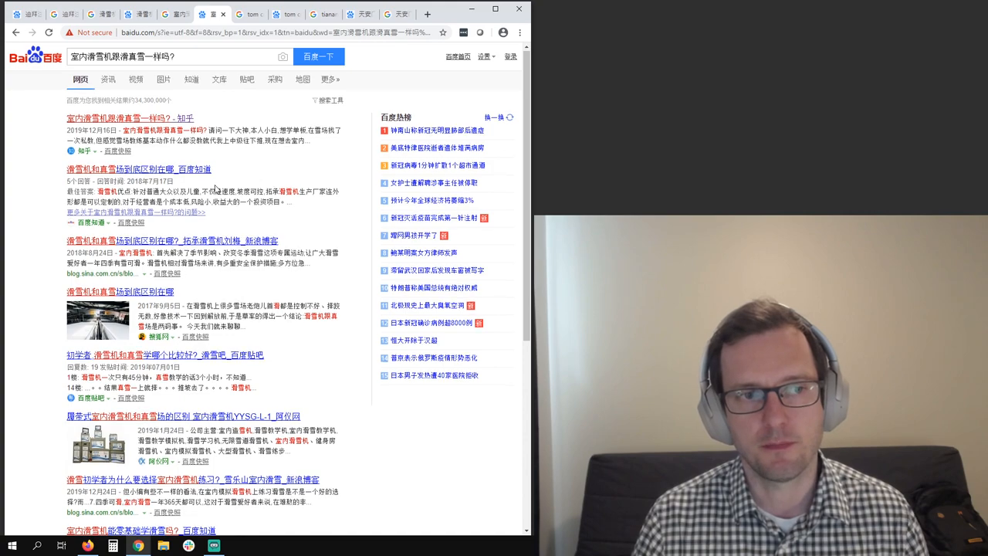
{"action": "scroll", "scroll_direction": "down", "scroll_amount": 3}
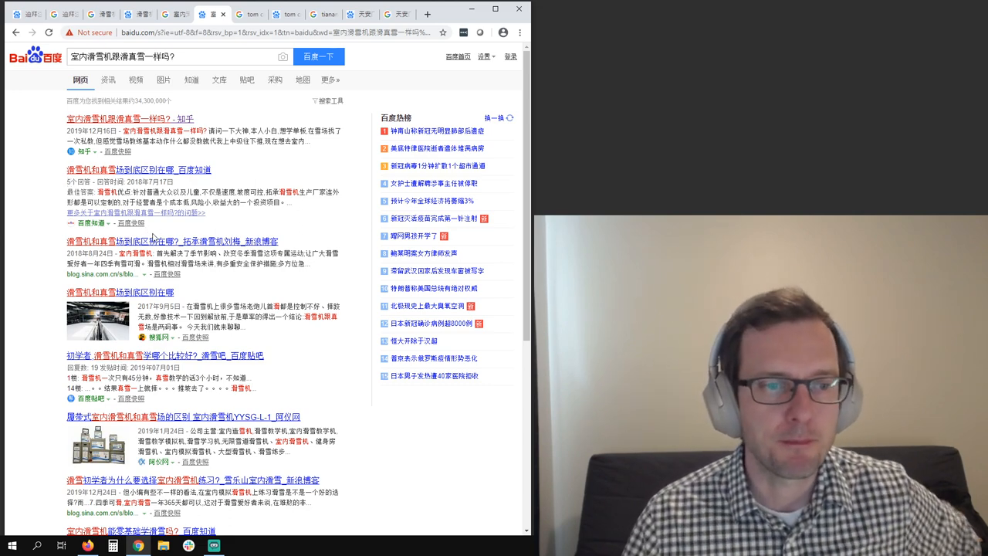
{"action": "scroll", "scroll_direction": "down", "scroll_amount": 3}
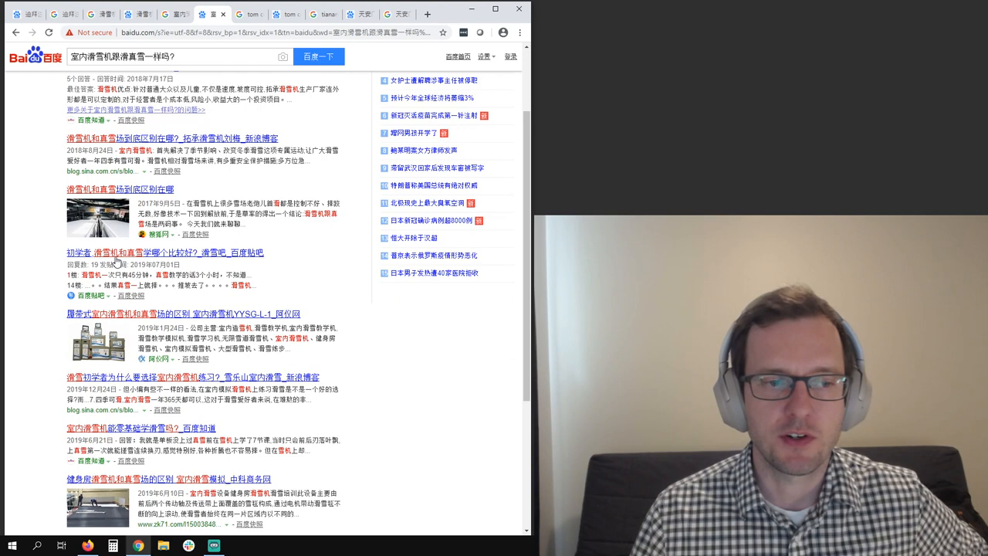
{"action": "scroll", "scroll_direction": "down", "scroll_amount": 3}
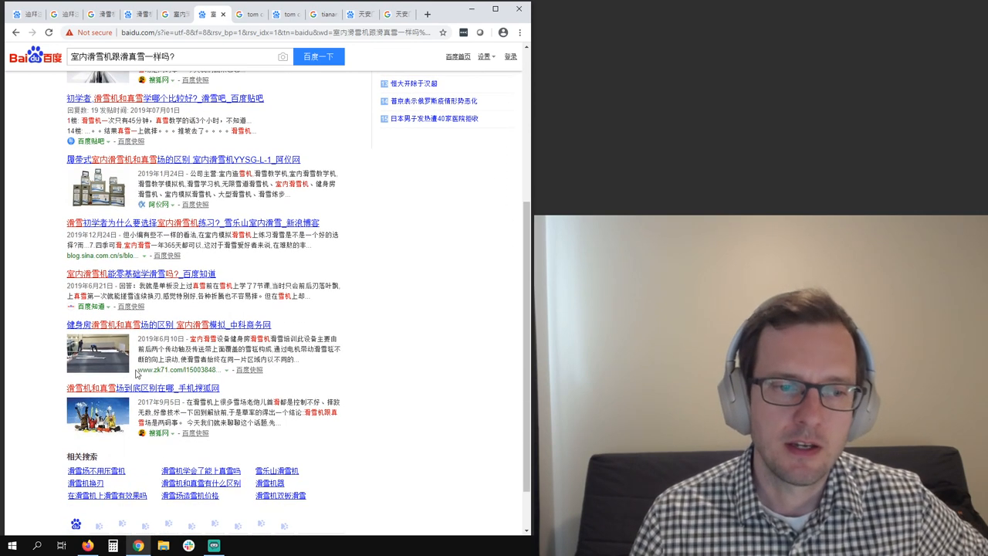
{"action": "left_click", "coordinate": [178, 14]}
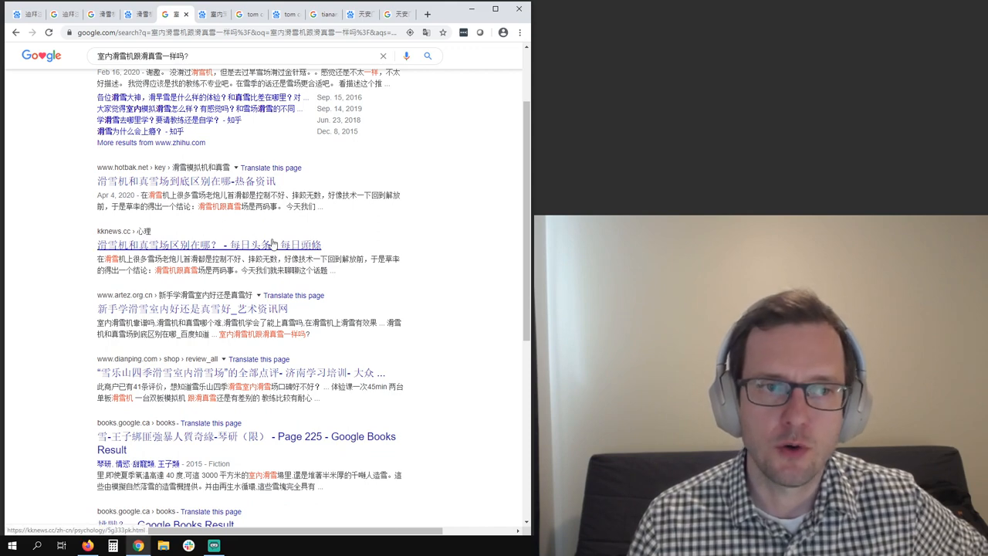
Step: Scroll through Google's results for 室内滑雪机跟滑真雪一样吗?
{"action": "scroll", "scroll_direction": "down", "scroll_amount": 3}
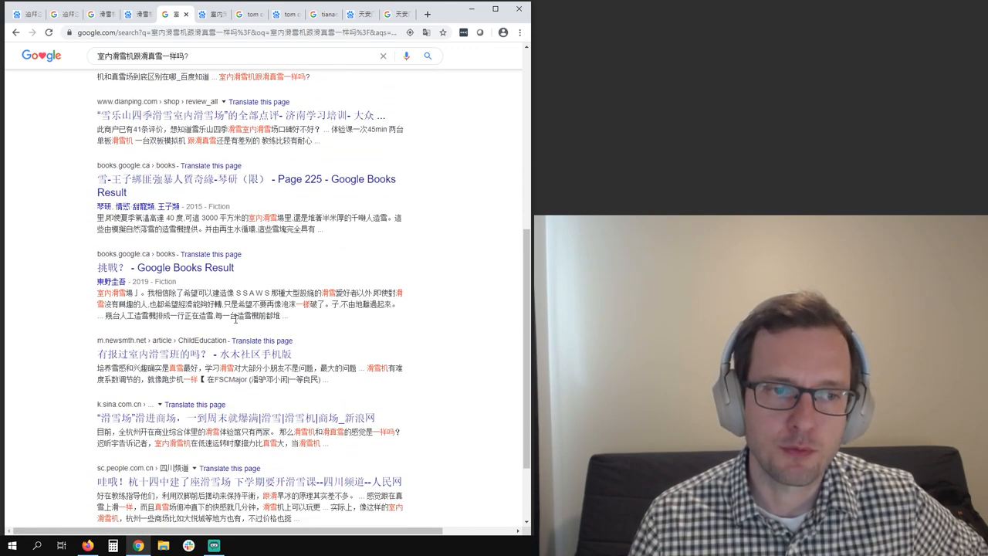
{"action": "scroll", "scroll_direction": "down", "scroll_amount": 3}
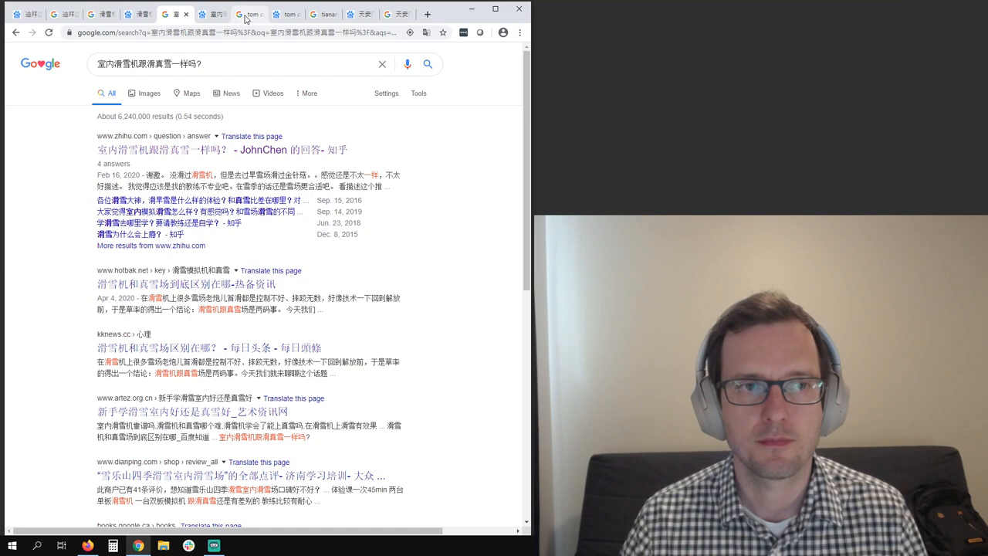
{"action": "left_click", "coordinate": [247, 14]}
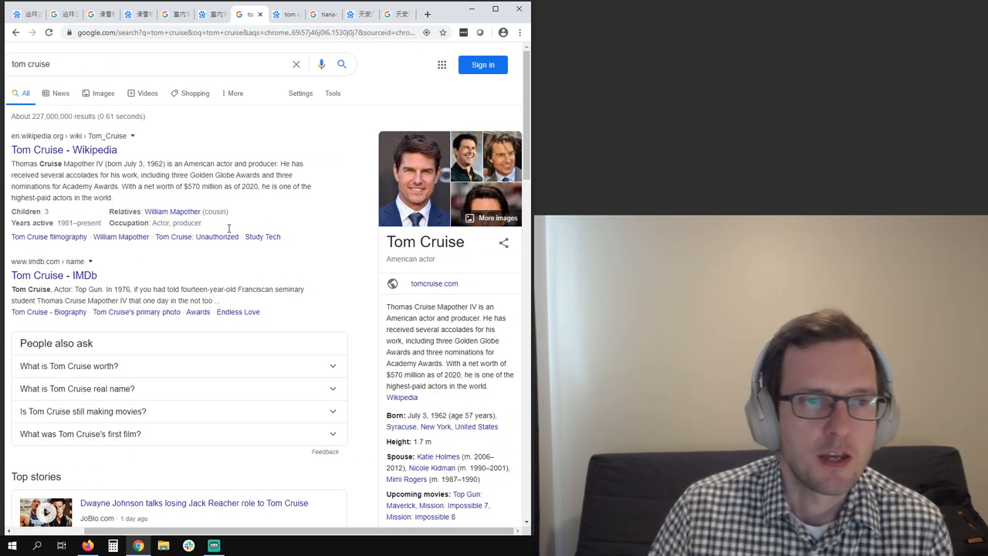
Step: Scroll Google's tom cruise results past videos to the official site and biography listings
{"action": "scroll", "scroll_direction": "down", "scroll_amount": 3}
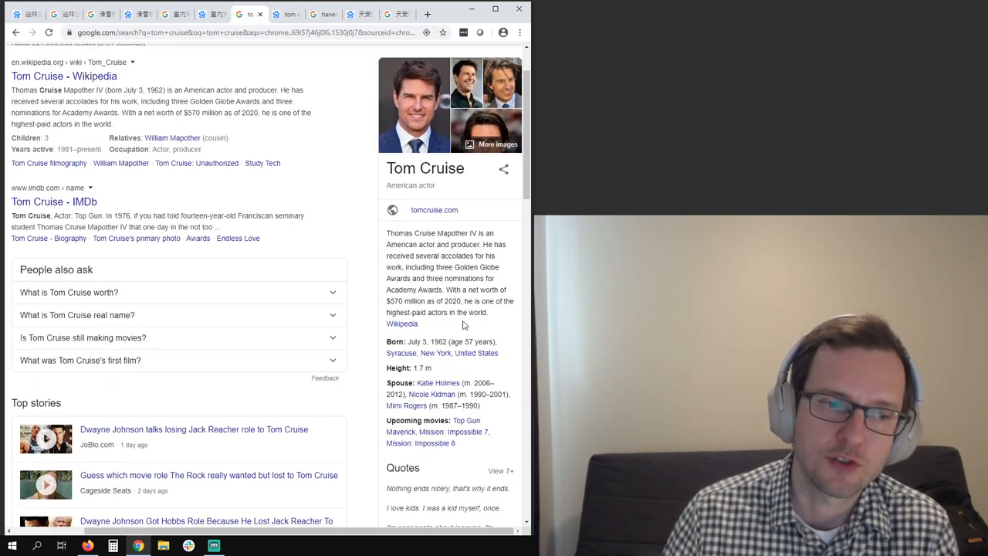
{"action": "scroll", "scroll_direction": "down", "scroll_amount": 3}
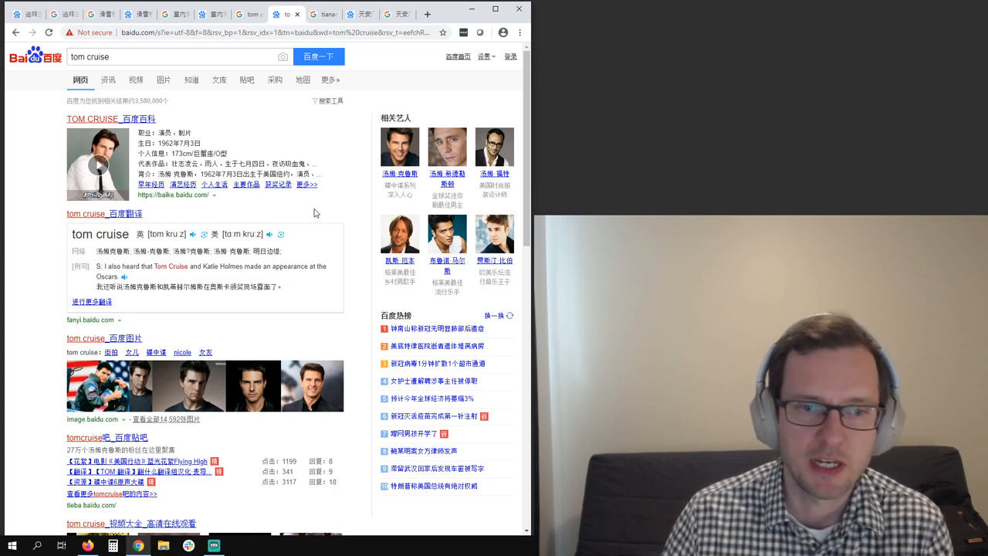
{"action": "mouse_move", "coordinate": [324, 202]}
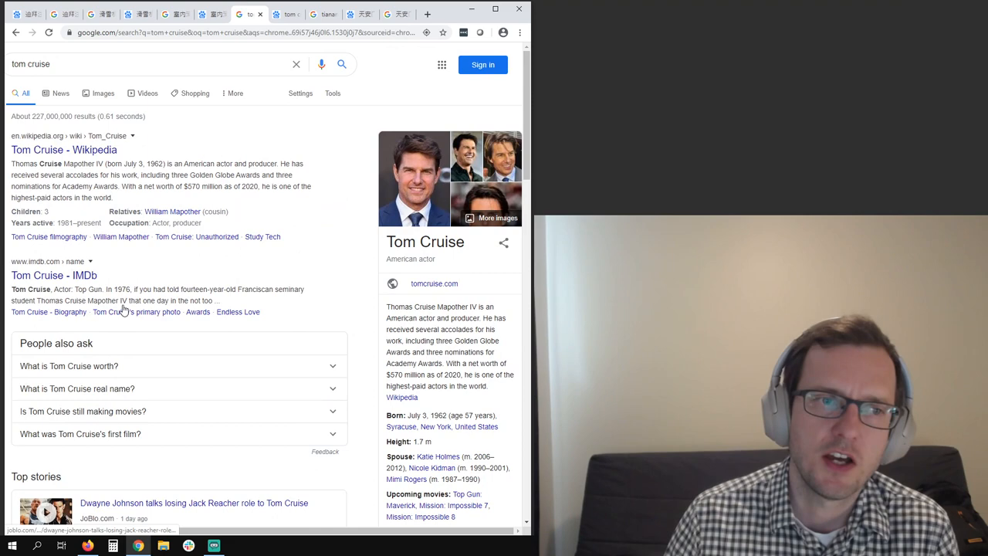
{"action": "scroll", "scroll_direction": "down", "scroll_amount": 3}
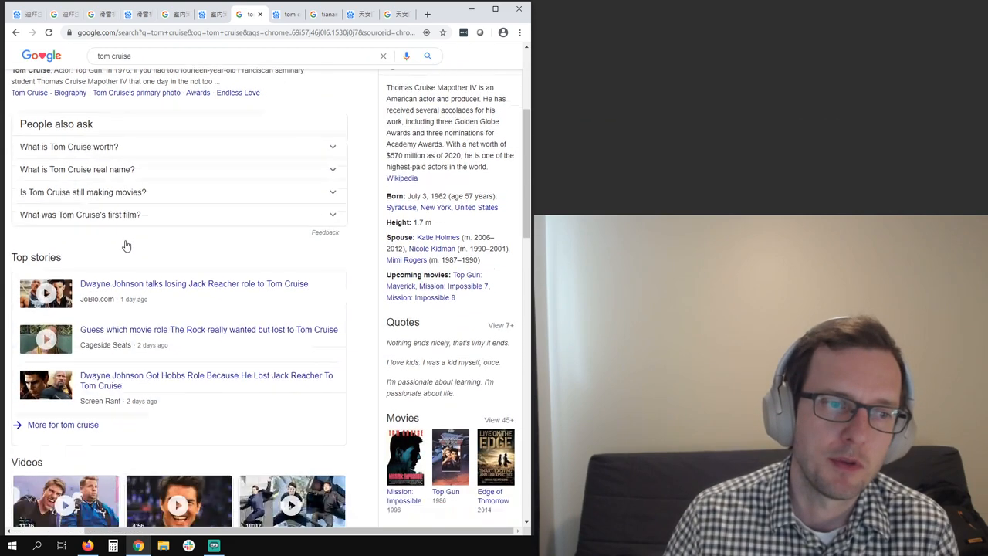
{"action": "scroll", "scroll_direction": "down", "scroll_amount": 3}
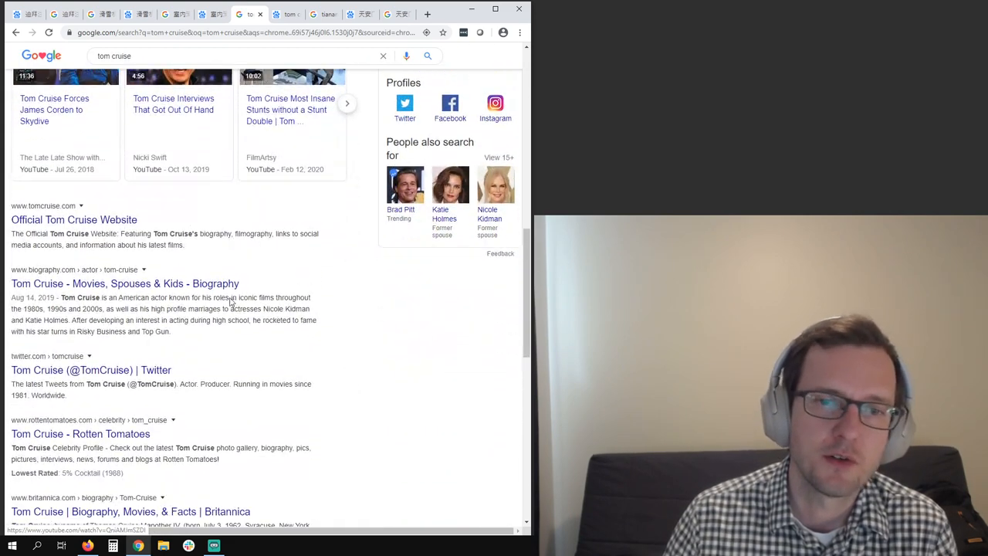
{"action": "mouse_move", "coordinate": [314, 344]}
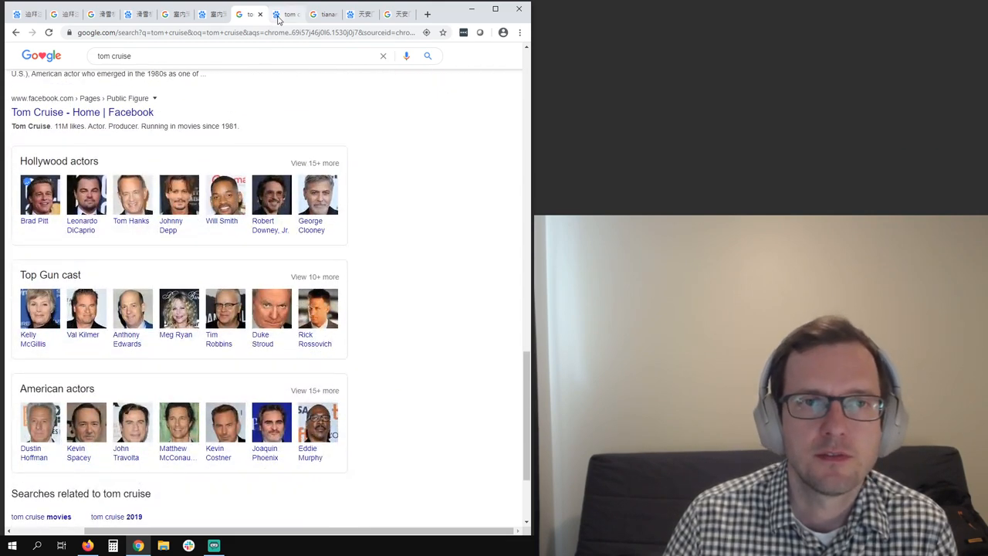
Step: Scroll Baidu's tom cruise results through images, videos, IMDb and NetEase music to pagination
{"action": "left_click", "coordinate": [287, 14]}
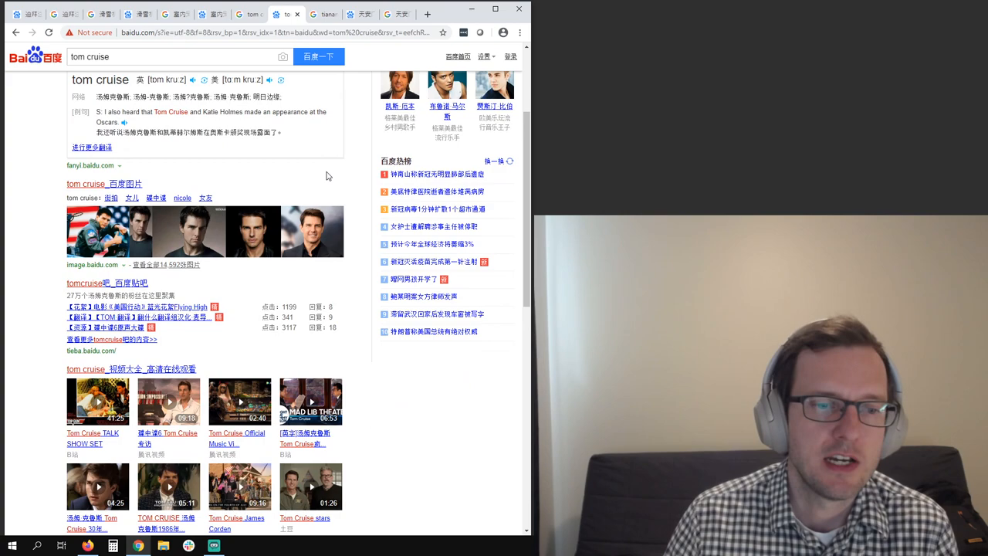
{"action": "scroll", "scroll_direction": "down", "scroll_amount": 3}
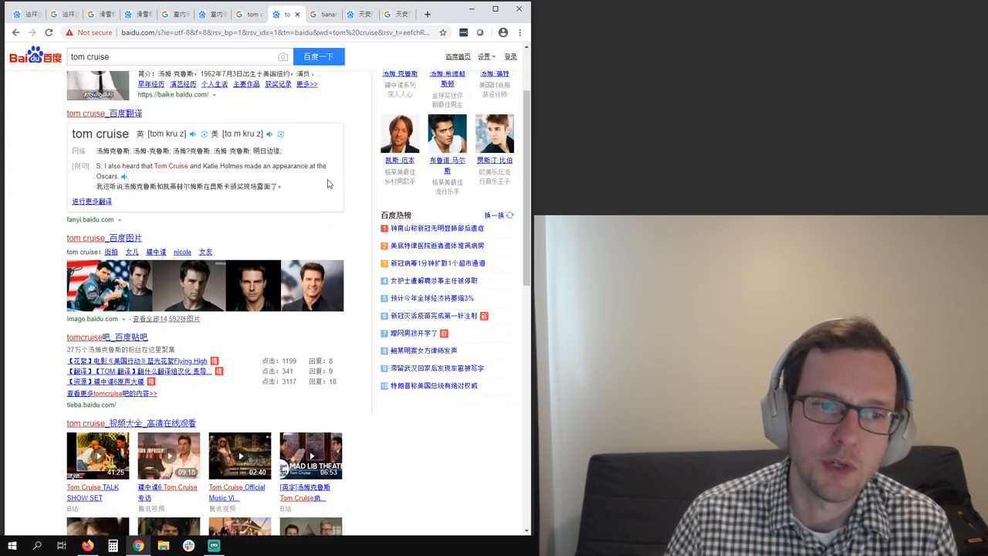
{"action": "scroll", "scroll_direction": "down", "scroll_amount": 3}
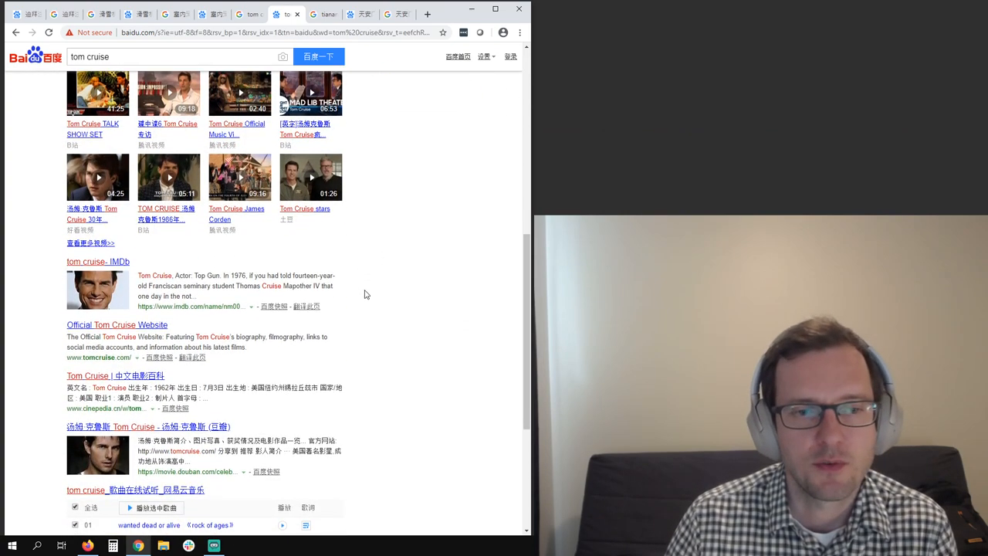
{"action": "scroll", "scroll_direction": "down", "scroll_amount": 3}
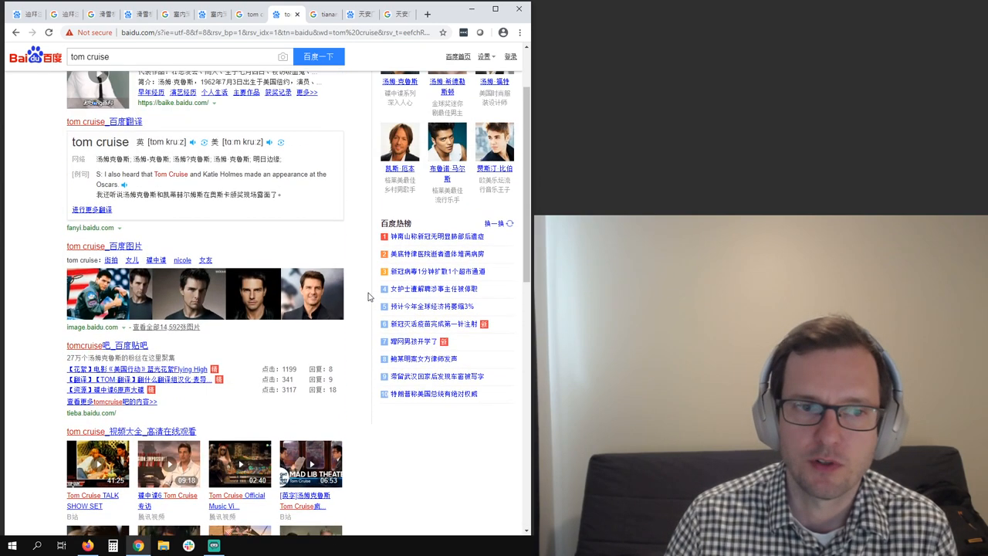
{"action": "scroll", "scroll_direction": "up", "scroll_amount": 3}
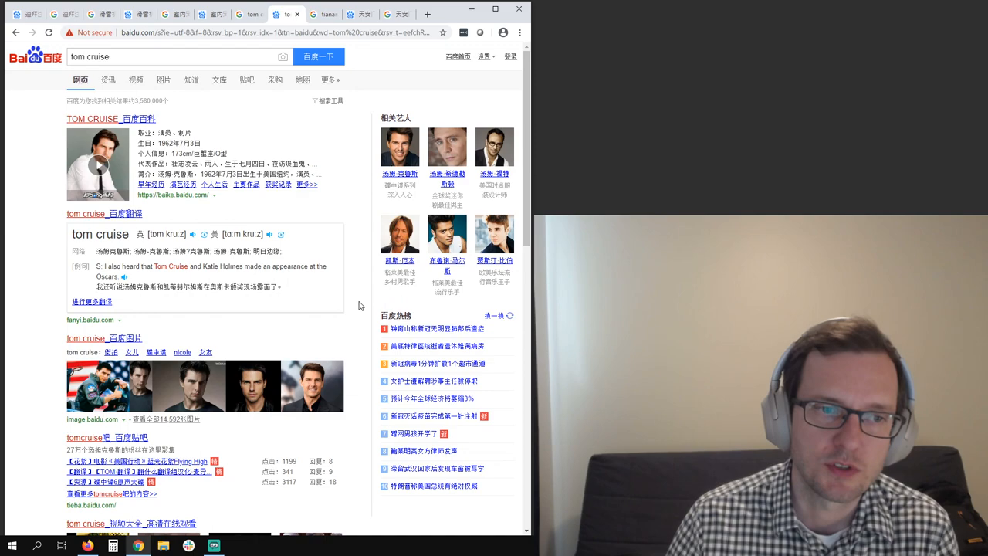
{"action": "scroll", "scroll_direction": "down", "scroll_amount": 3}
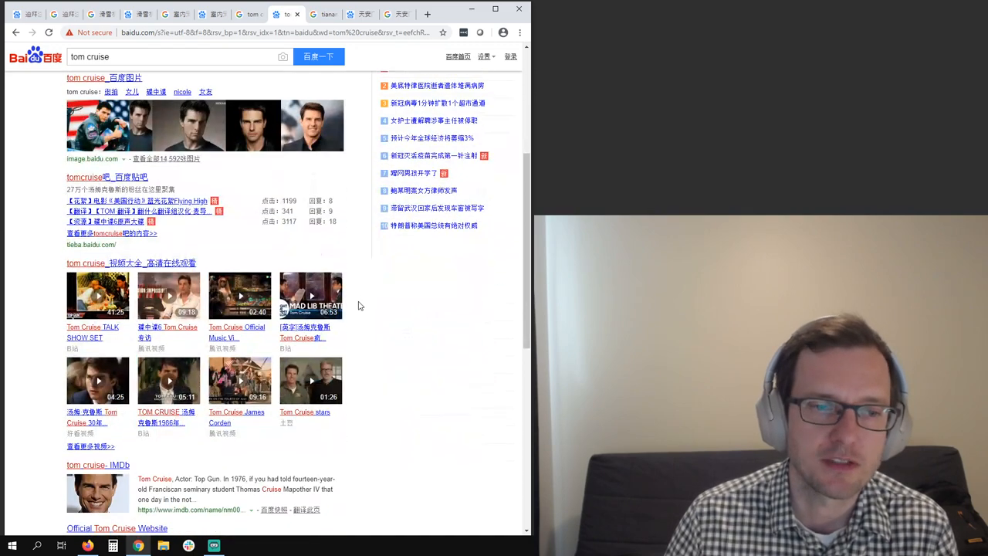
{"action": "scroll", "scroll_direction": "down", "scroll_amount": 3}
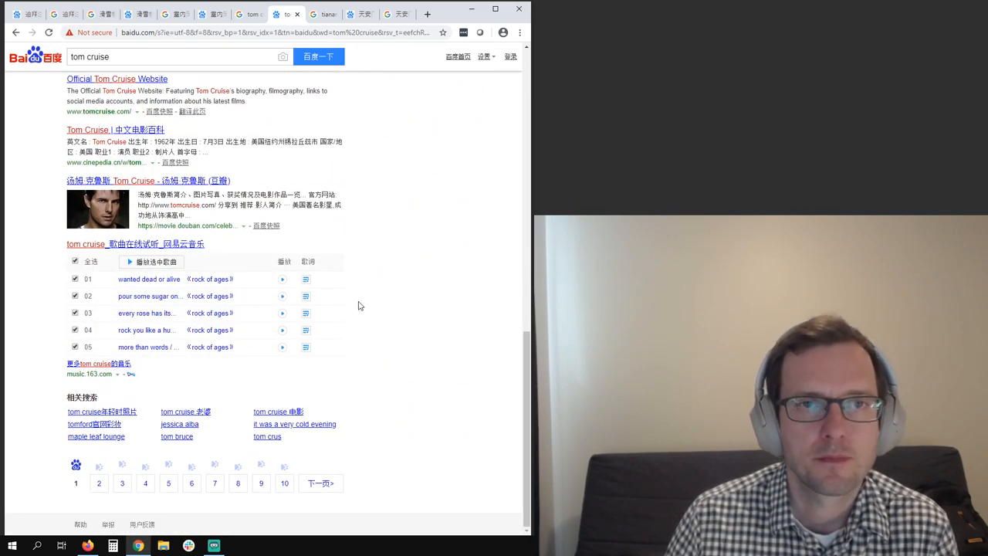
{"action": "mouse_move", "coordinate": [404, 293]}
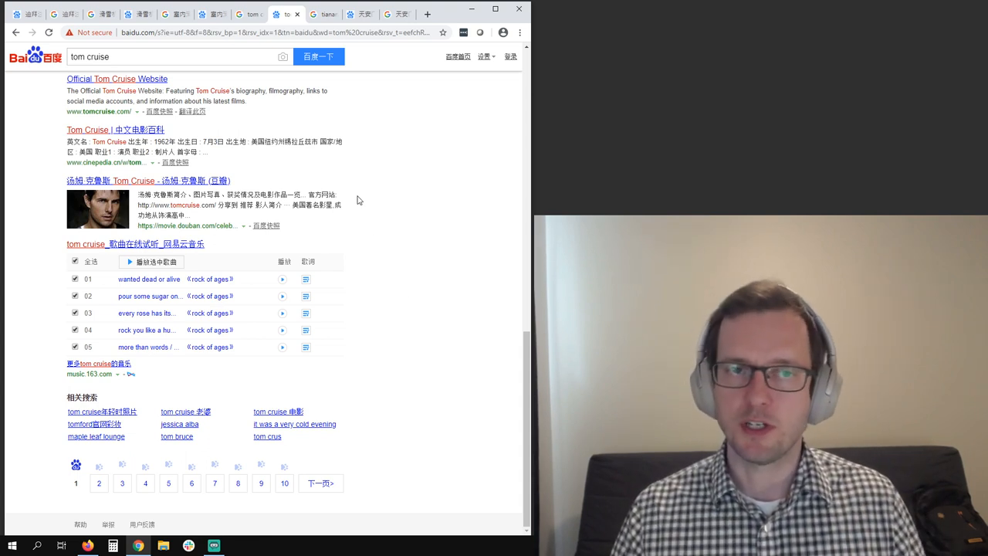
Step: Scroll far down Google Images for tiananmen square through the tank and protest photos
{"action": "left_click", "coordinate": [321, 14]}
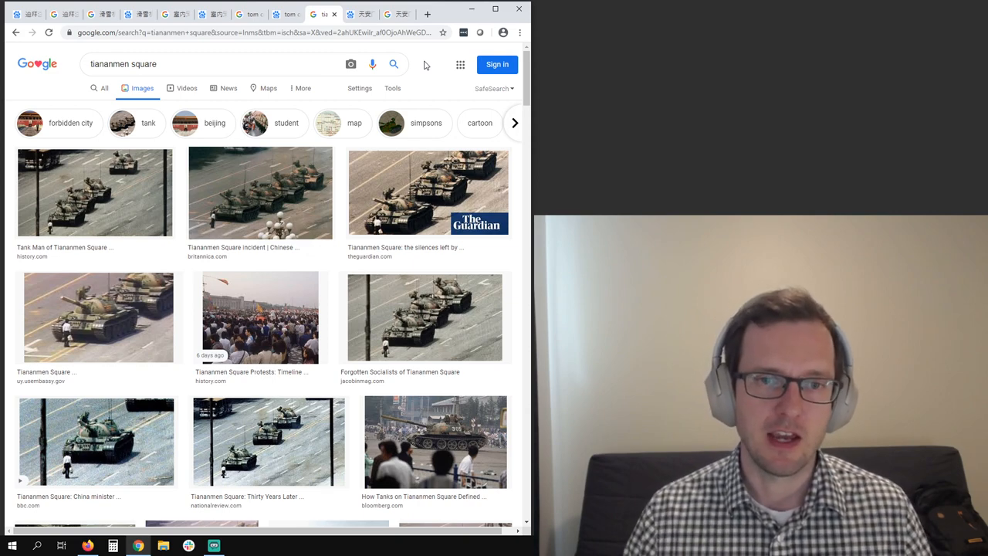
{"action": "scroll", "scroll_direction": "down", "scroll_amount": 3}
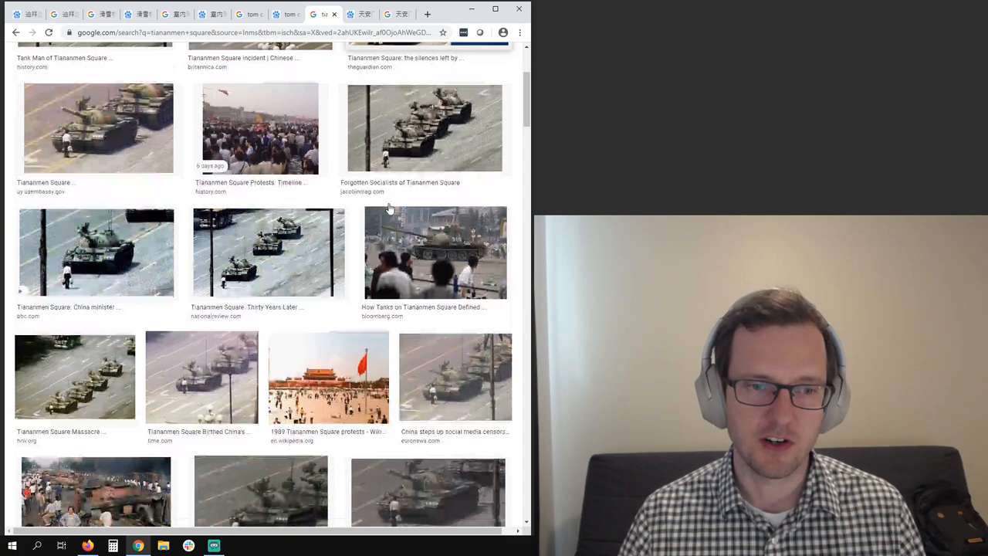
{"action": "scroll", "scroll_direction": "down", "scroll_amount": 3}
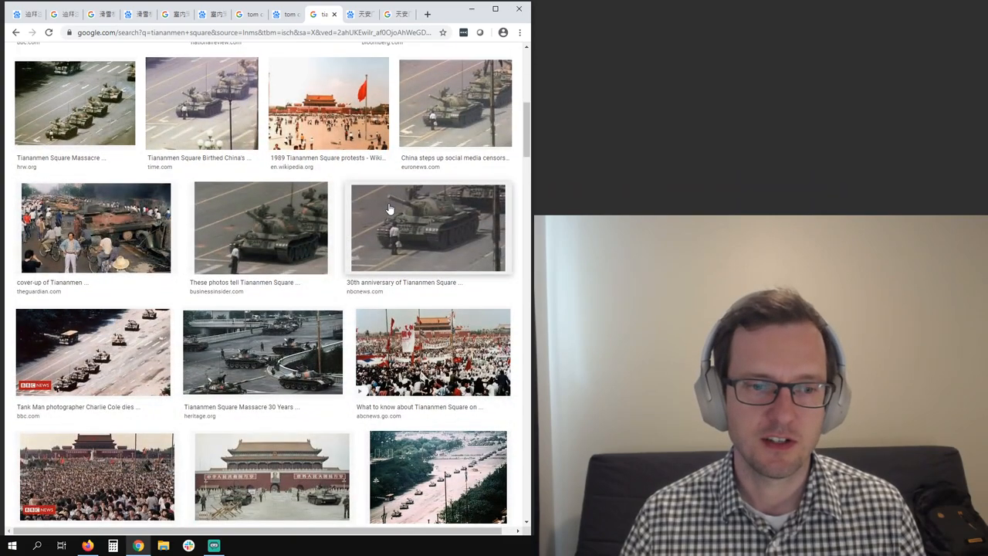
{"action": "scroll", "scroll_direction": "down", "scroll_amount": 3}
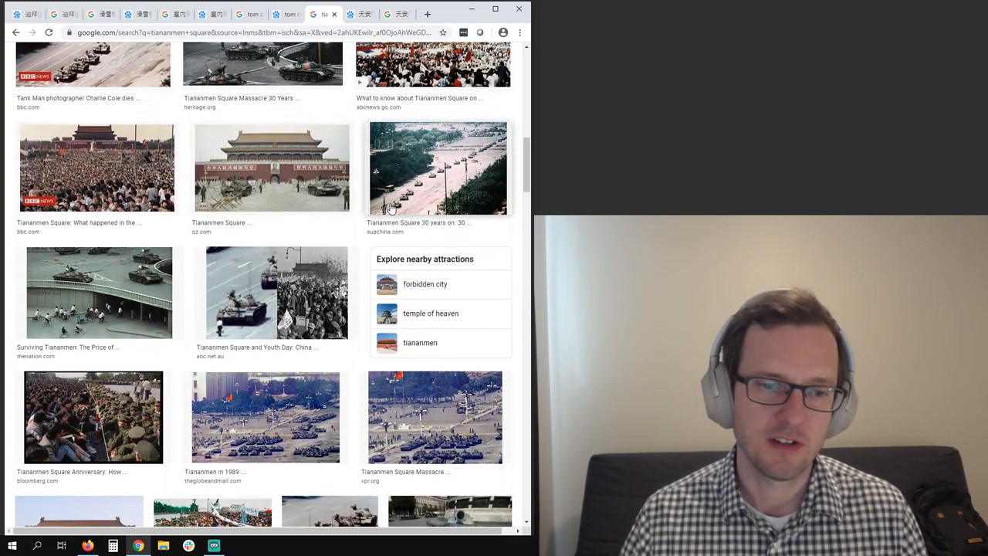
{"action": "scroll", "scroll_direction": "down", "scroll_amount": 3}
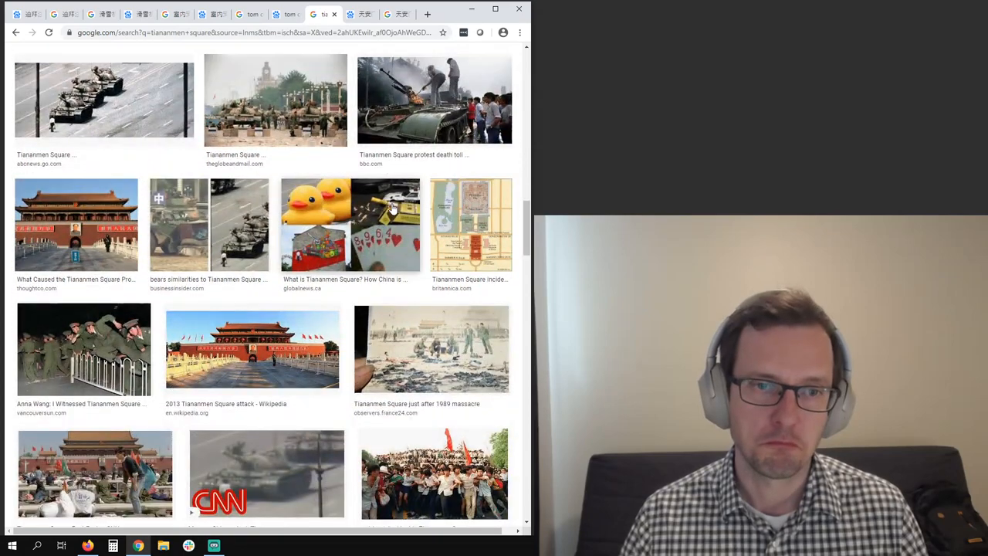
{"action": "scroll", "scroll_direction": "down", "scroll_amount": 3}
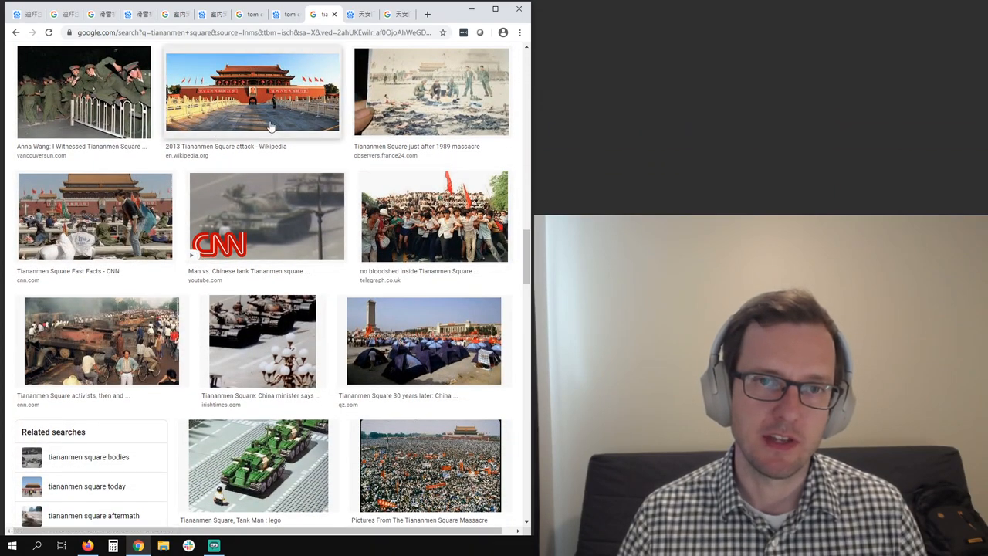
{"action": "scroll", "scroll_direction": "down", "scroll_amount": 3}
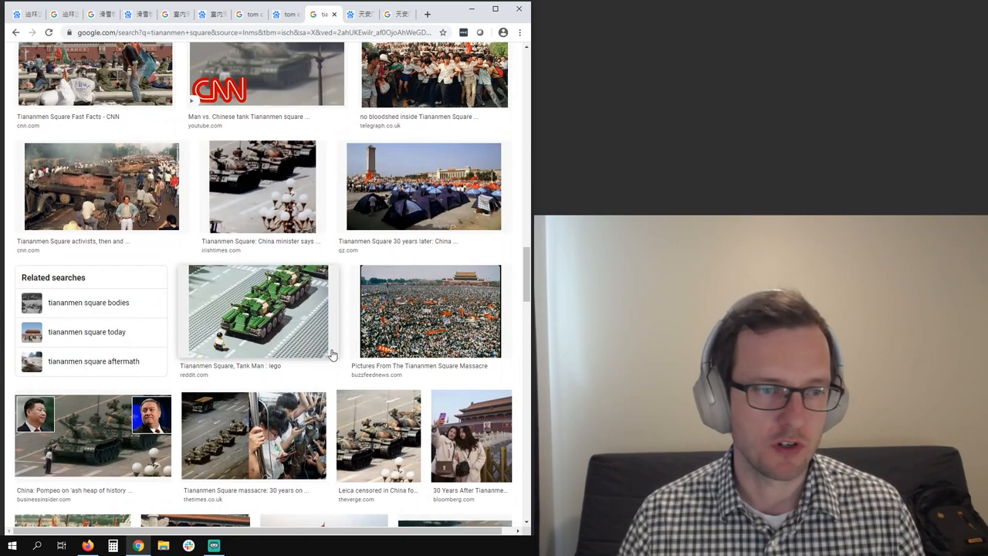
{"action": "scroll", "scroll_direction": "down", "scroll_amount": 3}
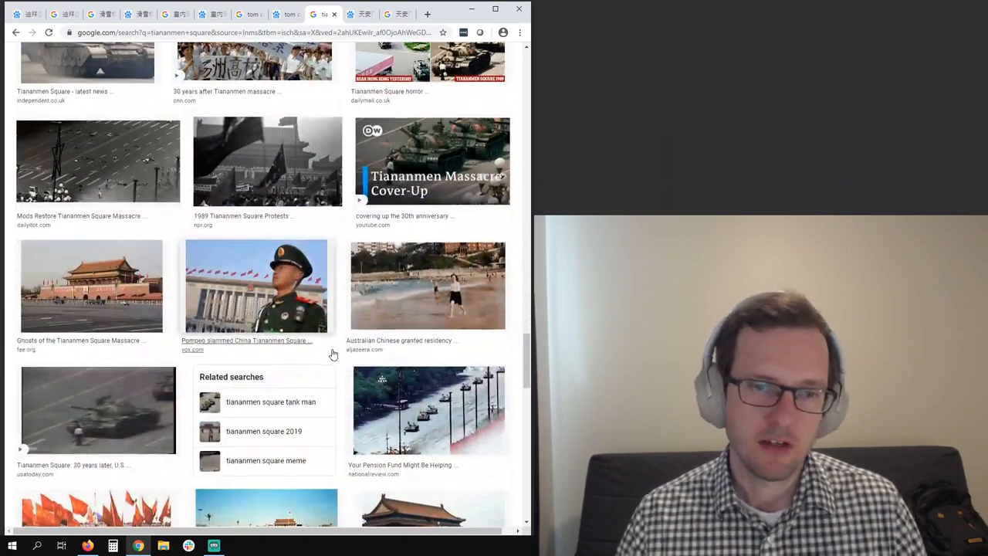
{"action": "scroll", "scroll_direction": "down", "scroll_amount": 3}
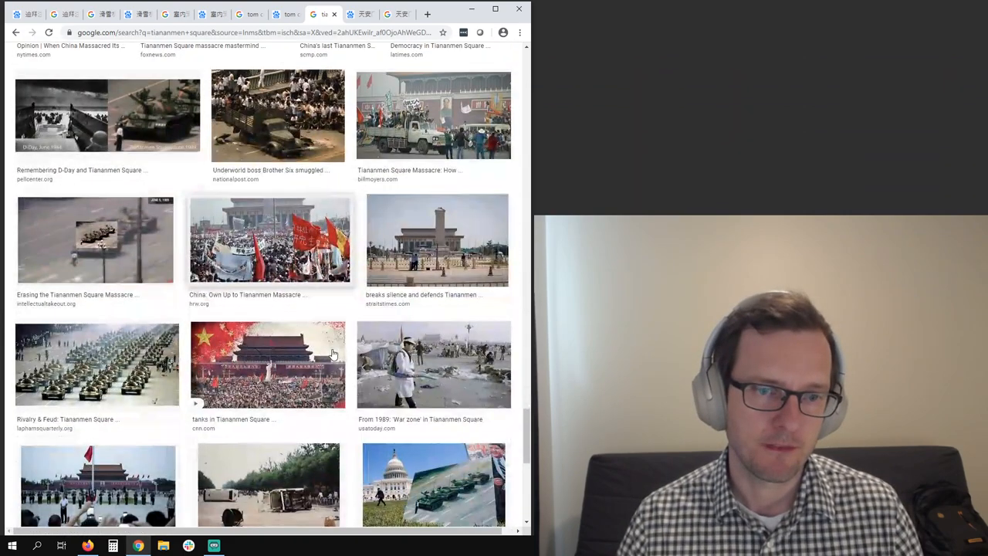
{"action": "scroll", "scroll_direction": "down", "scroll_amount": 3}
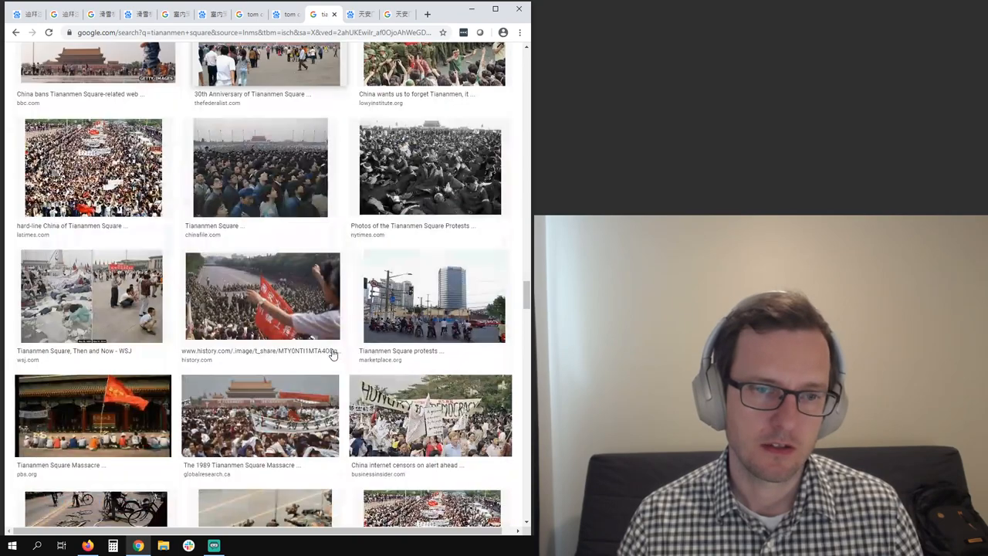
{"action": "scroll", "scroll_direction": "down", "scroll_amount": 3}
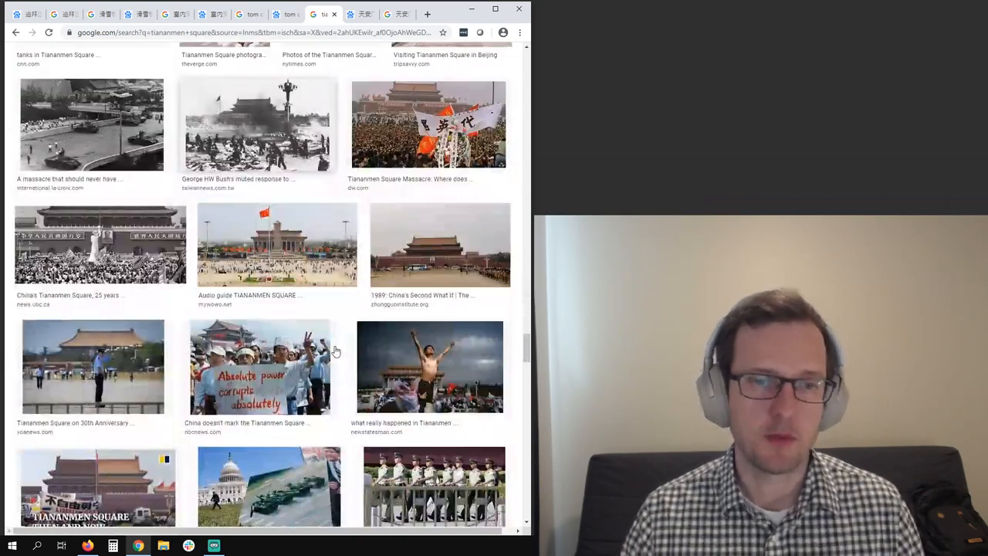
{"action": "scroll", "scroll_direction": "down", "scroll_amount": 3}
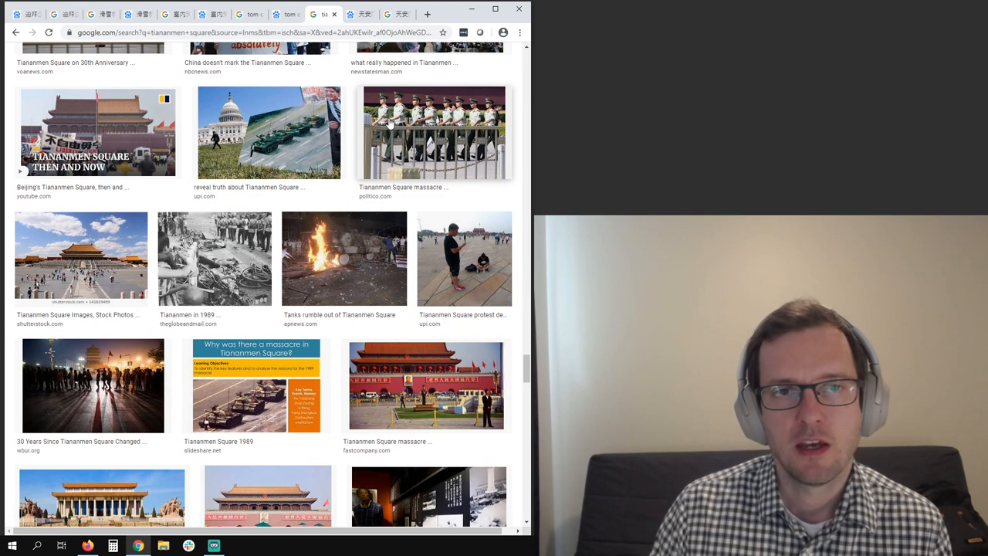
Step: Switch Baidu's 天安门广场 search to its 图片 image results
{"action": "left_click", "coordinate": [361, 14]}
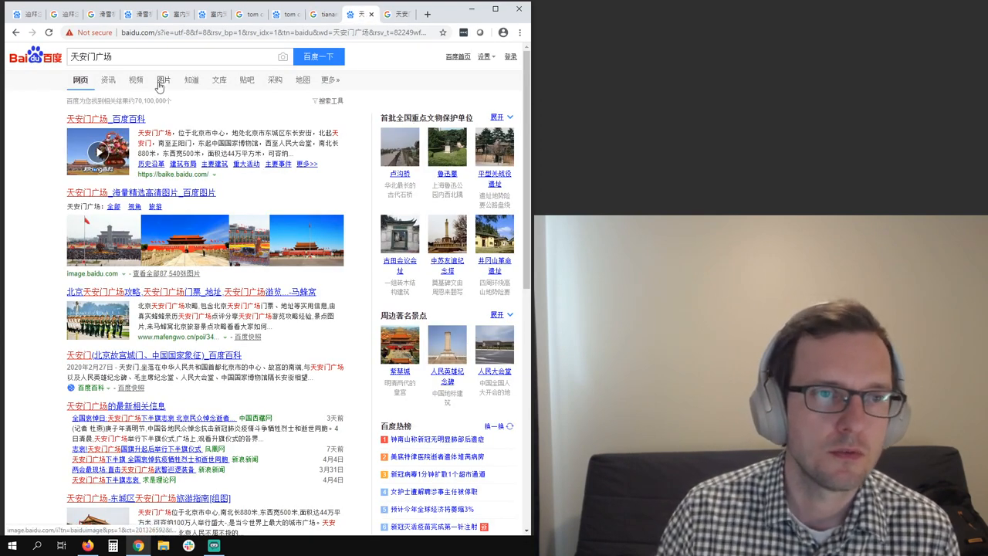
{"action": "left_click", "coordinate": [164, 80]}
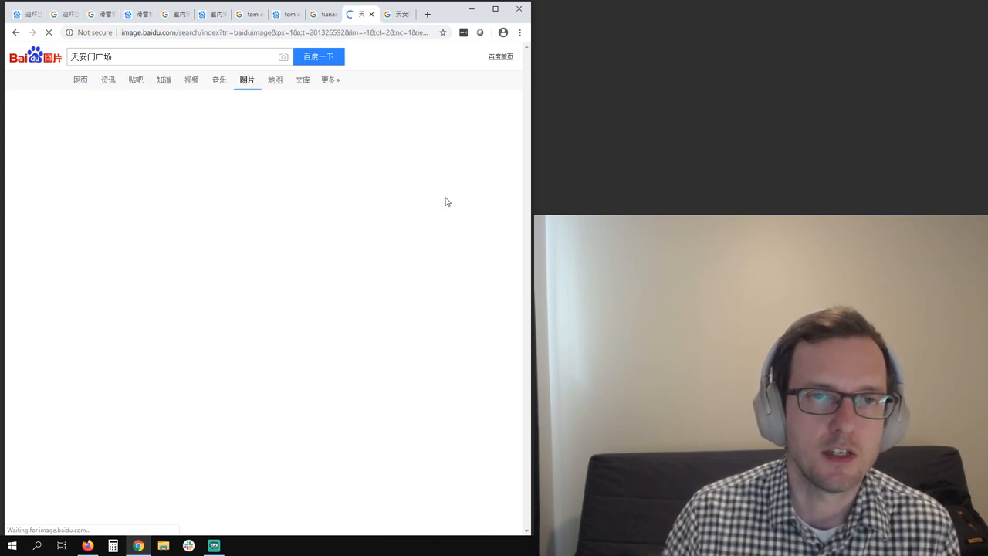
{"action": "mouse_move", "coordinate": [255, 266]}
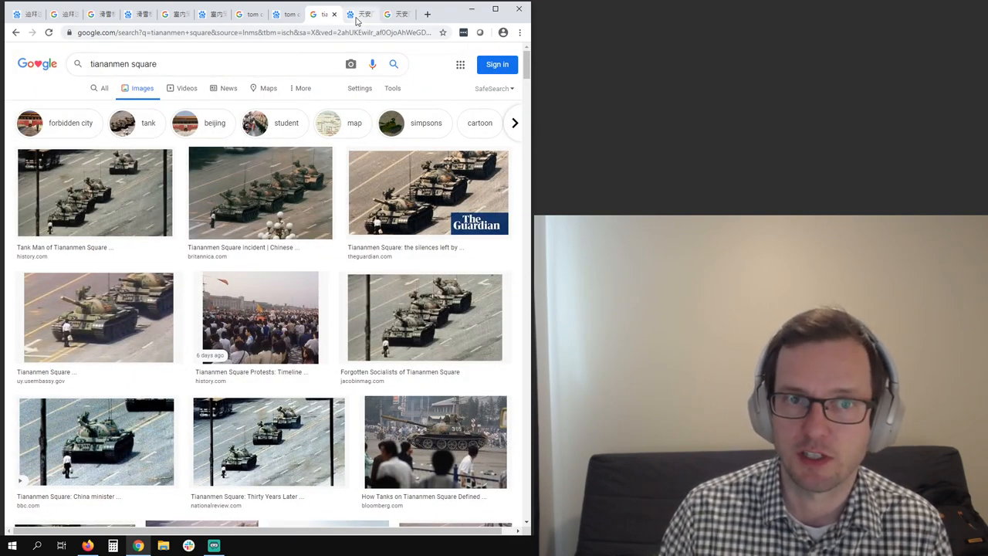
Step: Scroll well down Baidu's 天安门广场 images of the gate, flag and celebrations
{"action": "left_click", "coordinate": [361, 14]}
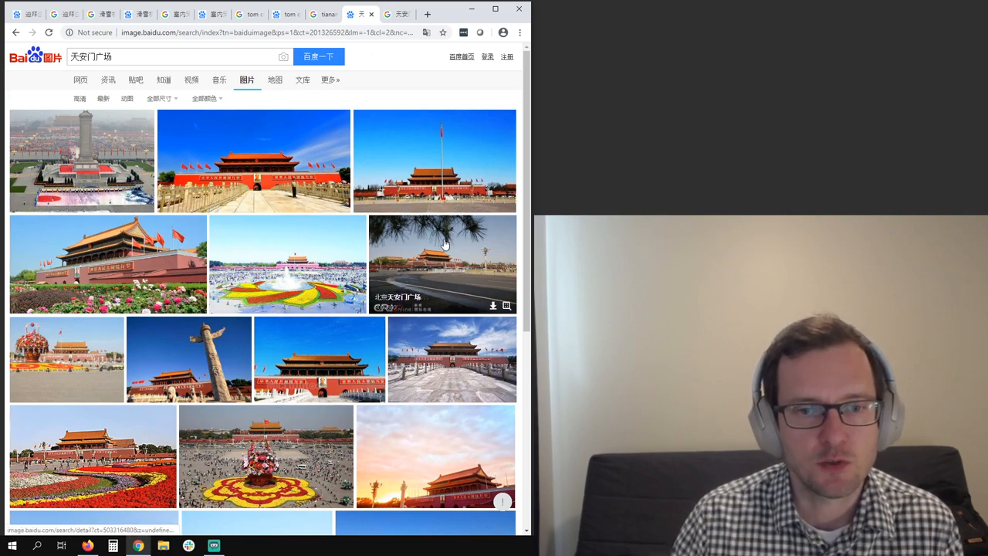
{"action": "scroll", "scroll_direction": "down", "scroll_amount": 3}
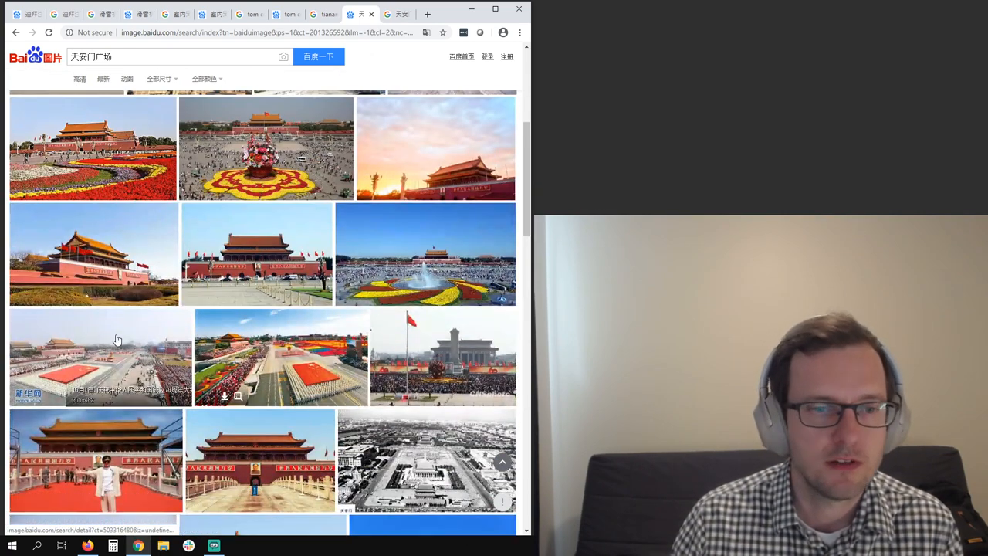
{"action": "scroll", "scroll_direction": "down", "scroll_amount": 3}
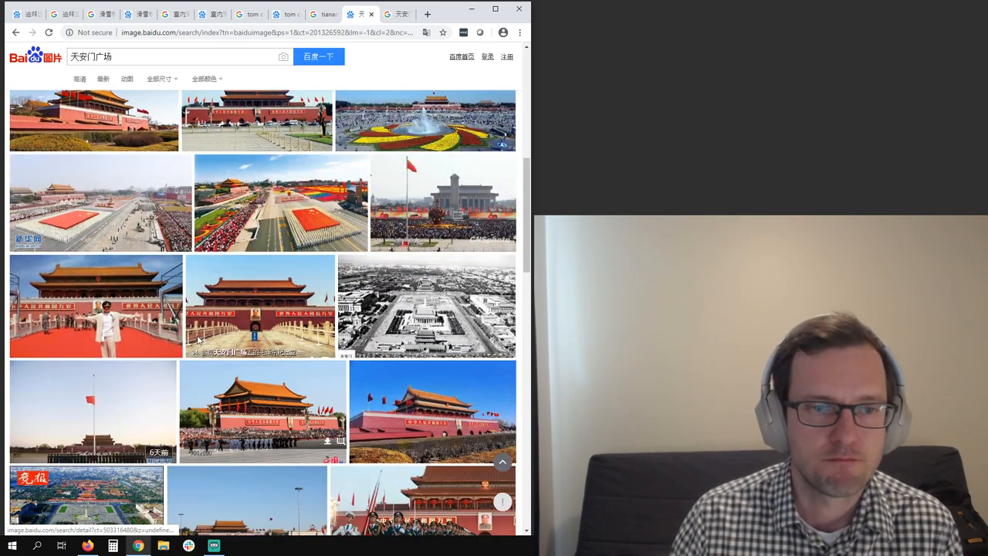
{"action": "scroll", "scroll_direction": "down", "scroll_amount": 3}
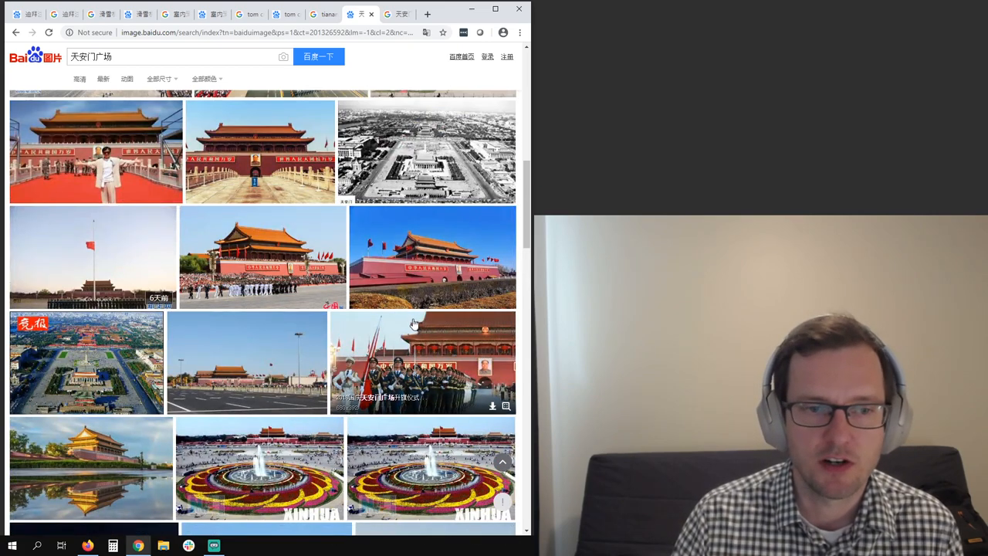
{"action": "scroll", "scroll_direction": "down", "scroll_amount": 3}
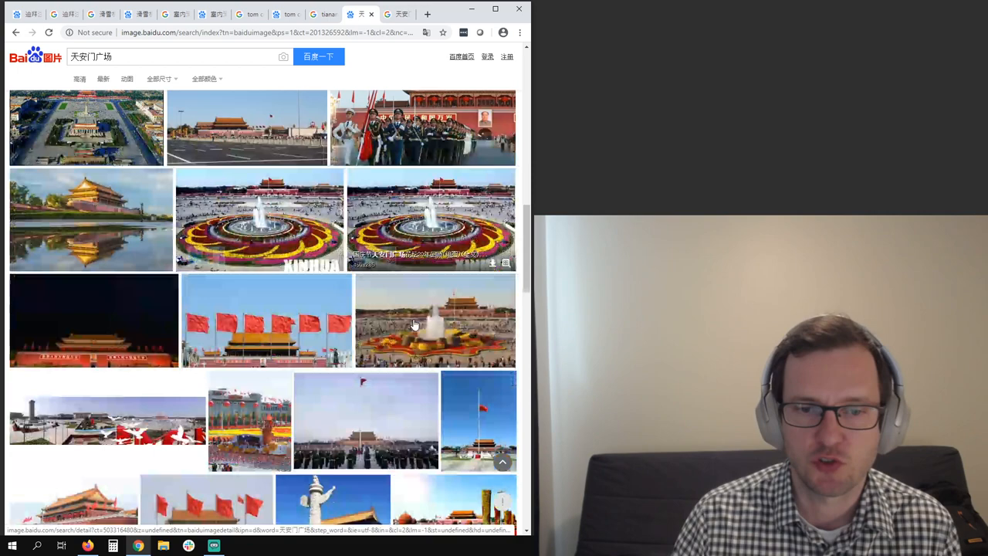
{"action": "scroll", "scroll_direction": "down", "scroll_amount": 3}
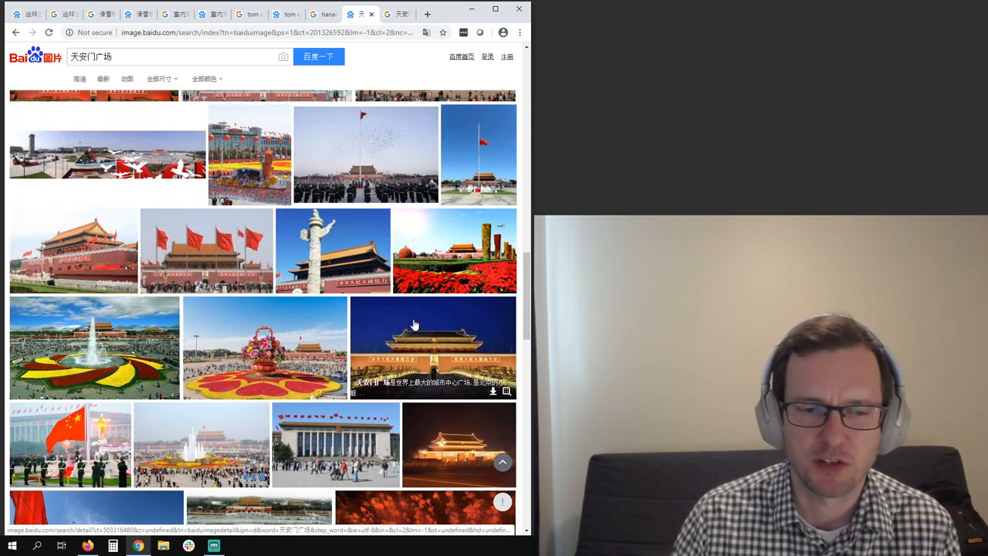
{"action": "scroll", "scroll_direction": "down", "scroll_amount": 3}
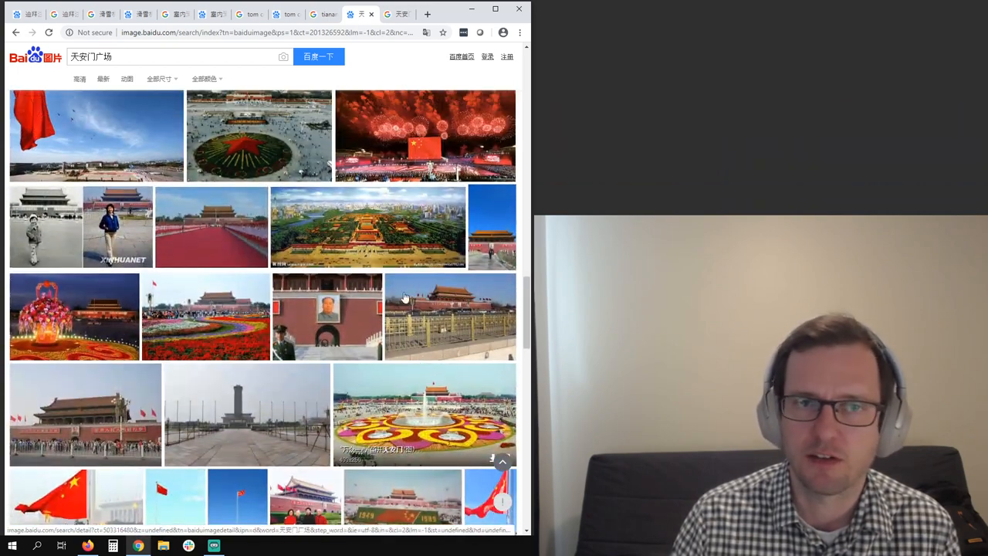
{"action": "mouse_move", "coordinate": [423, 145]}
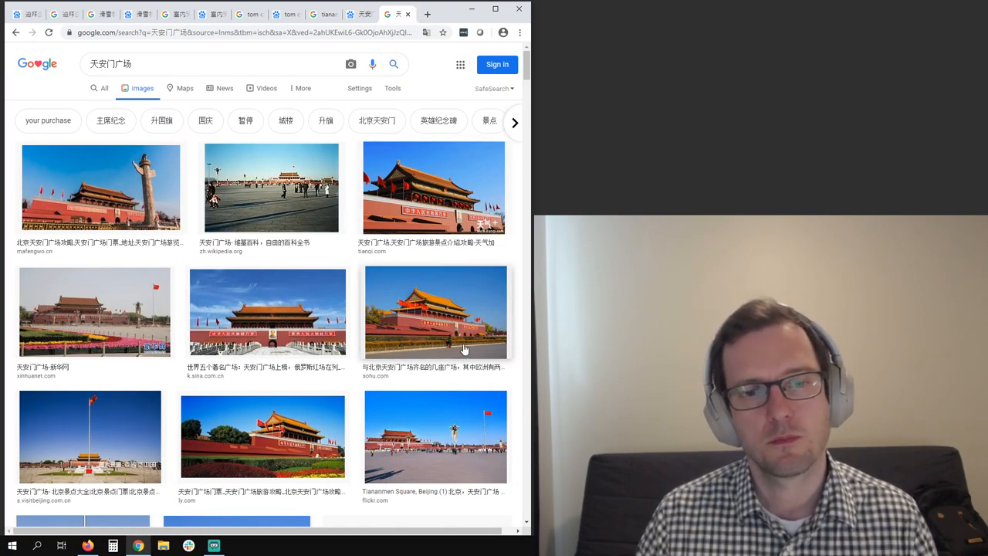
Step: Scroll far down Google's image results for 天安门广场
{"action": "scroll", "scroll_direction": "down", "scroll_amount": 3}
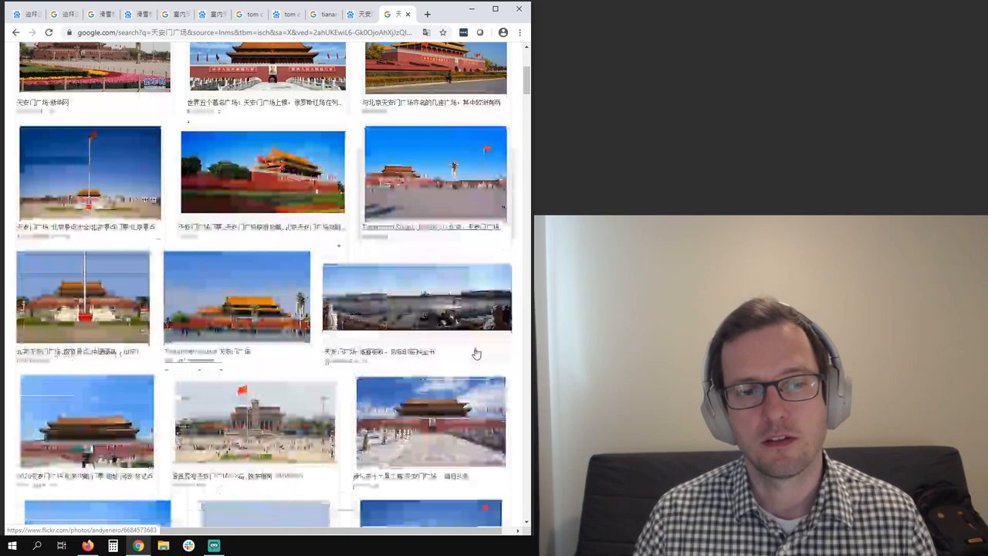
{"action": "scroll", "scroll_direction": "down", "scroll_amount": 3}
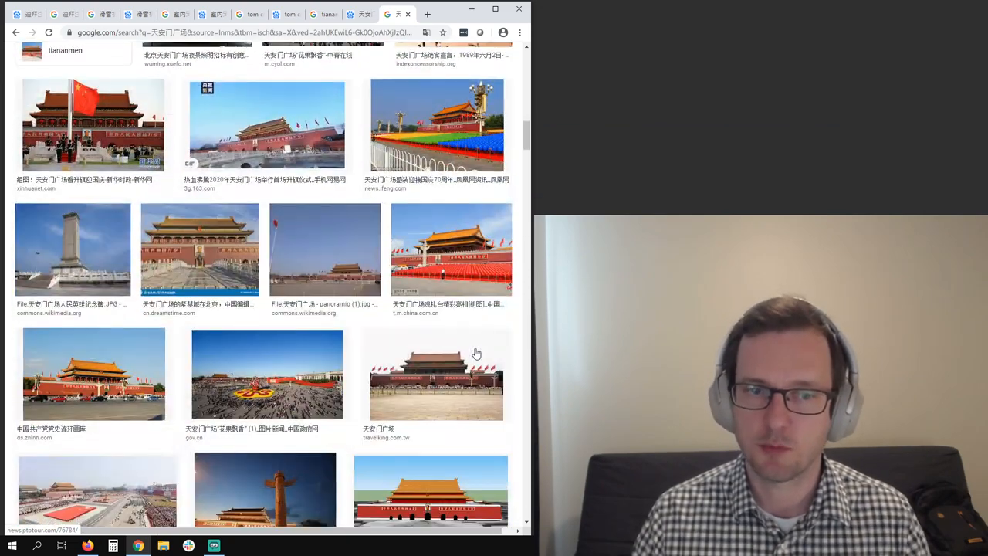
{"action": "scroll", "scroll_direction": "down", "scroll_amount": 3}
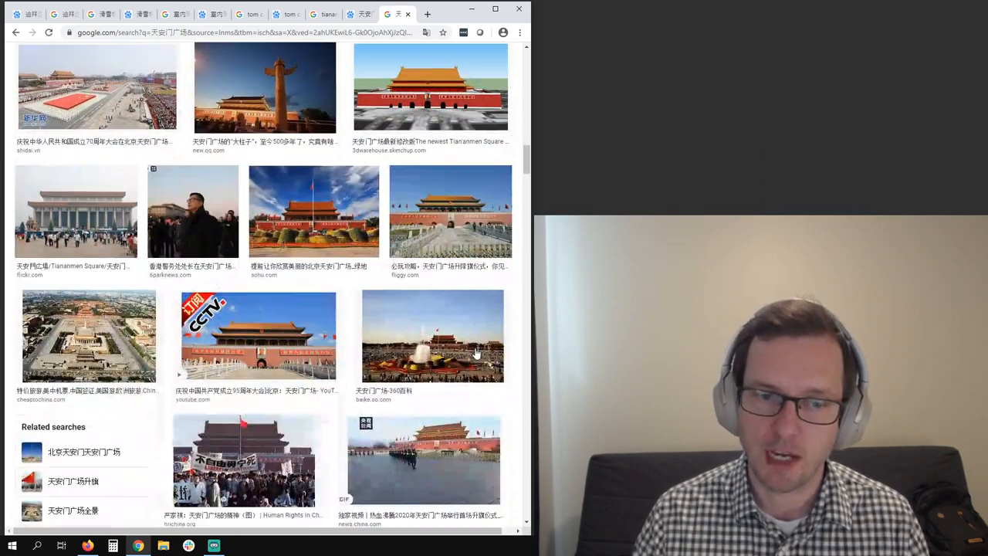
{"action": "scroll", "scroll_direction": "down", "scroll_amount": 3}
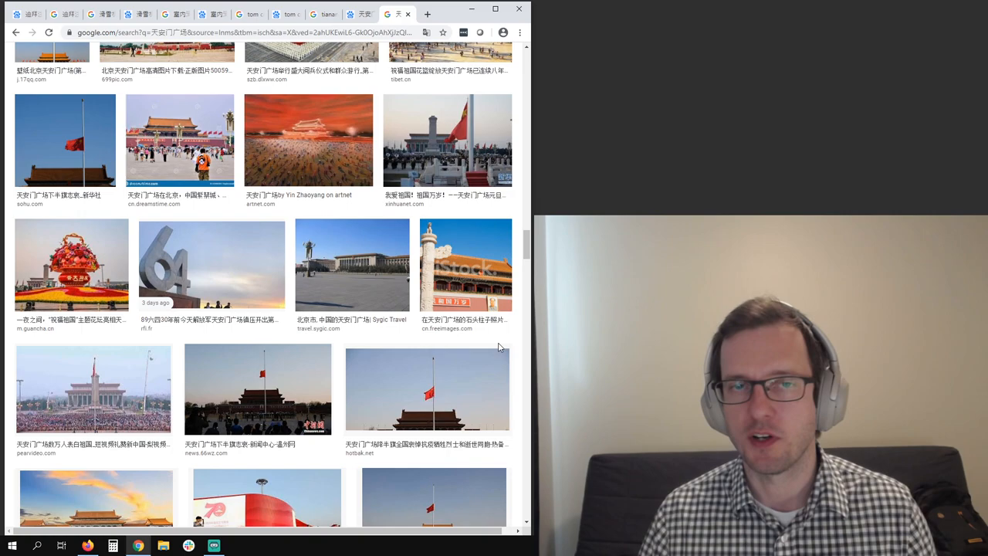
{"action": "mouse_move", "coordinate": [519, 331]}
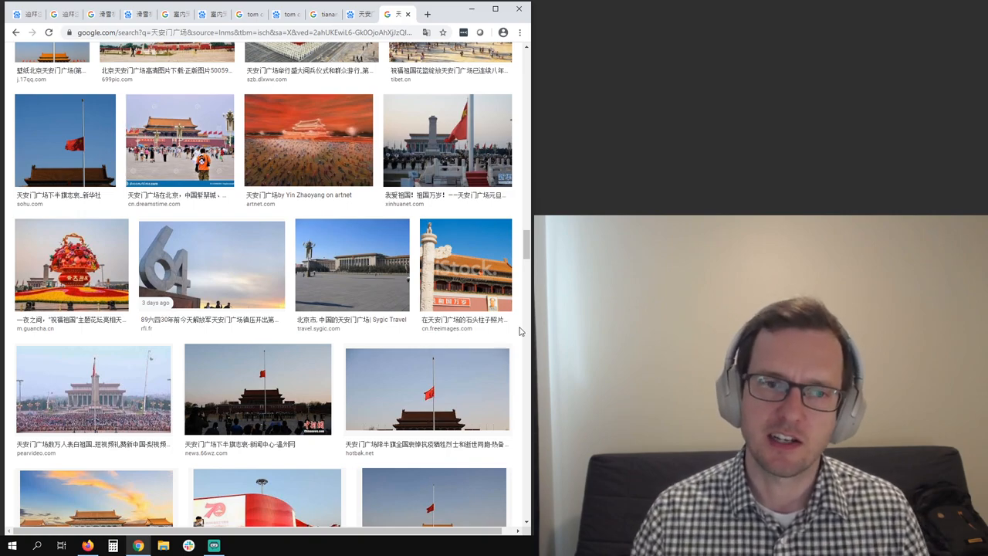
{"action": "scroll", "scroll_direction": "down", "scroll_amount": 3}
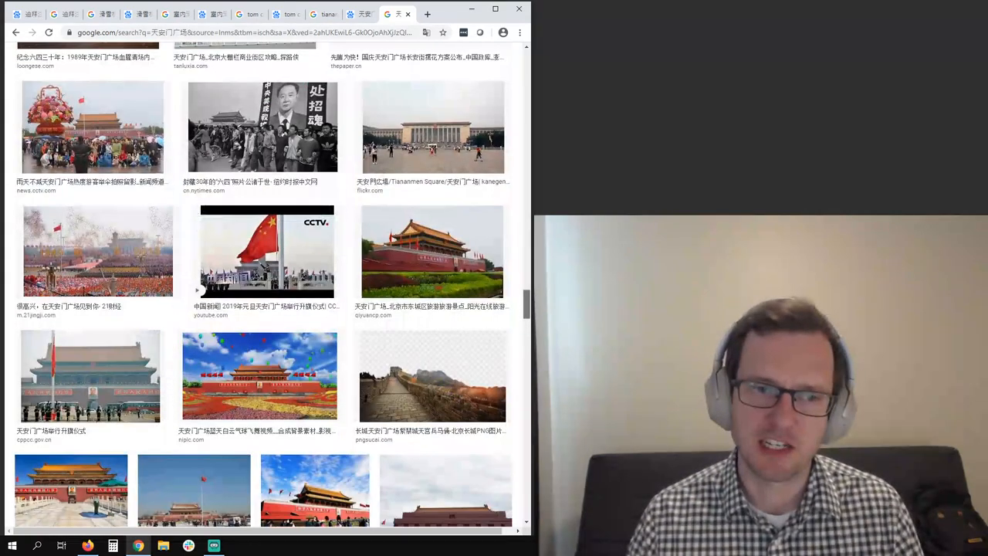
{"action": "scroll", "scroll_direction": "down", "scroll_amount": 3}
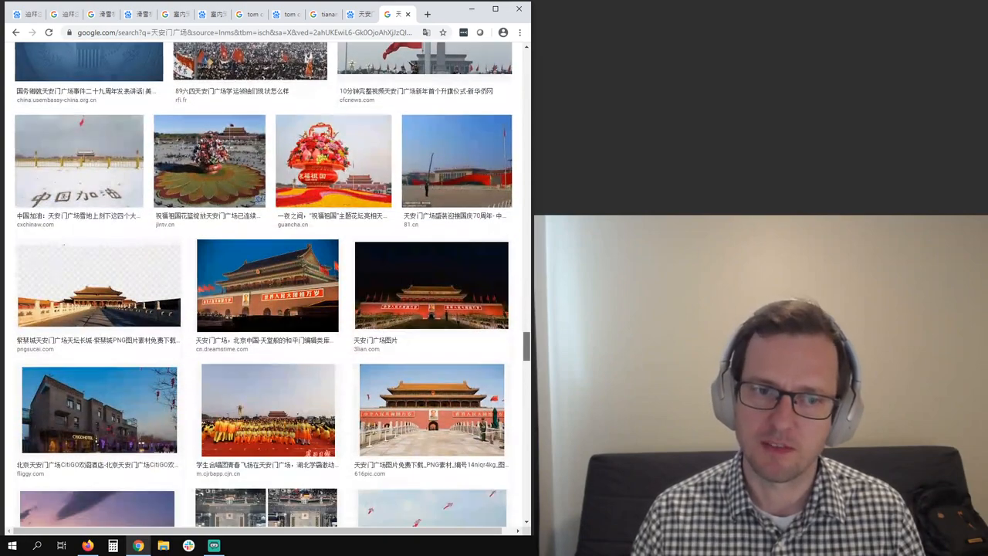
{"action": "scroll", "scroll_direction": "down", "scroll_amount": 3}
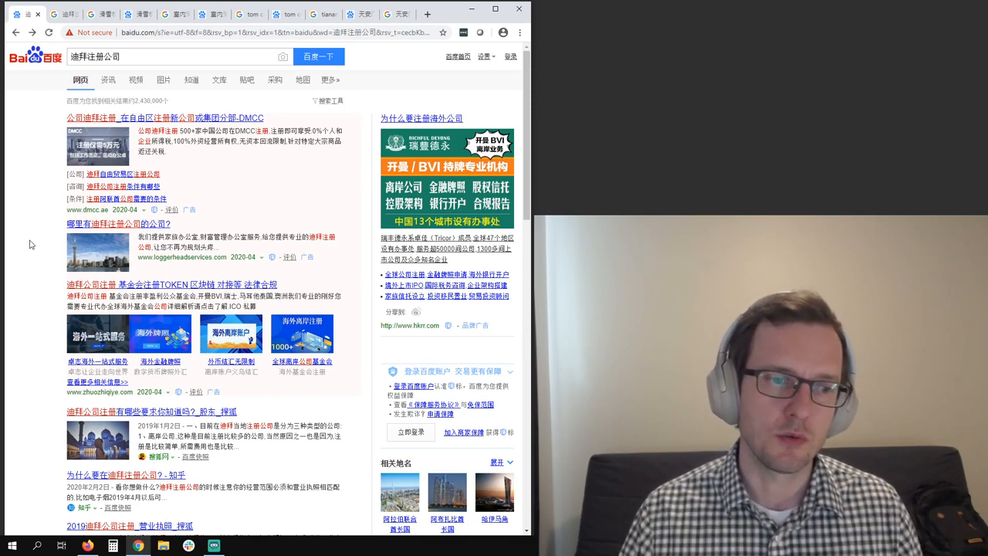
Step: Scroll Baidu's 迪拜注册公司 results past the Zhihu and Baidu Zhidao answers to the video results
{"action": "scroll", "scroll_direction": "down", "scroll_amount": 3}
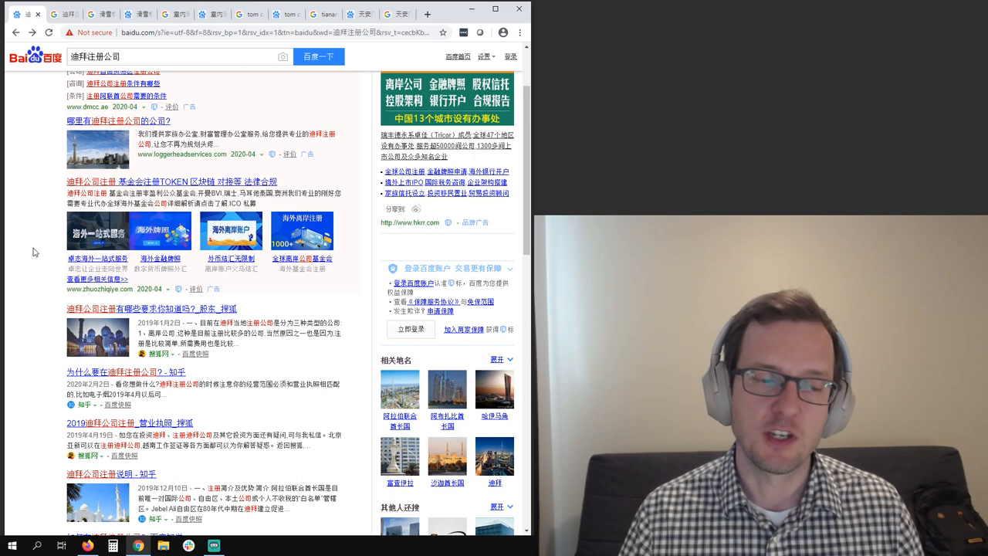
{"action": "scroll", "scroll_direction": "down", "scroll_amount": 3}
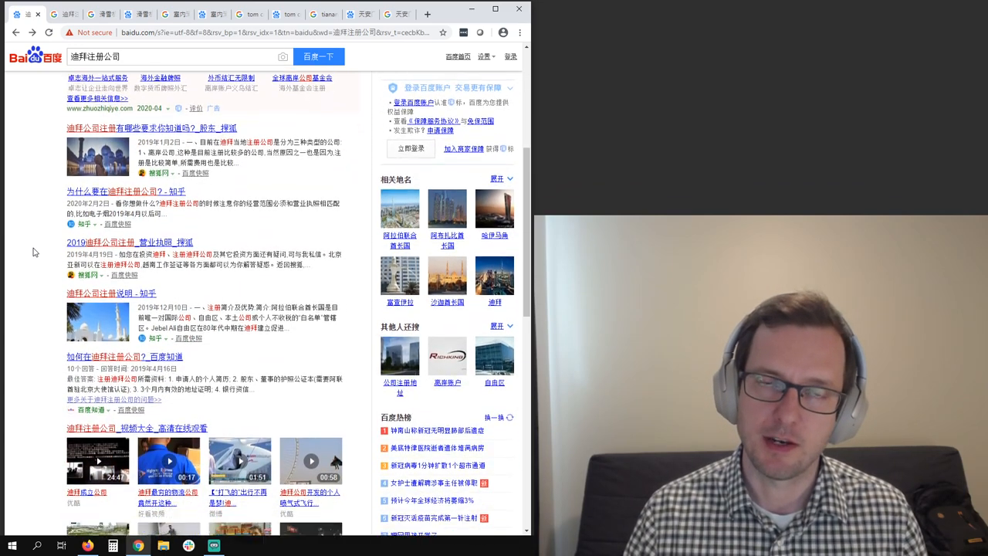
{"action": "scroll", "scroll_direction": "down", "scroll_amount": 3}
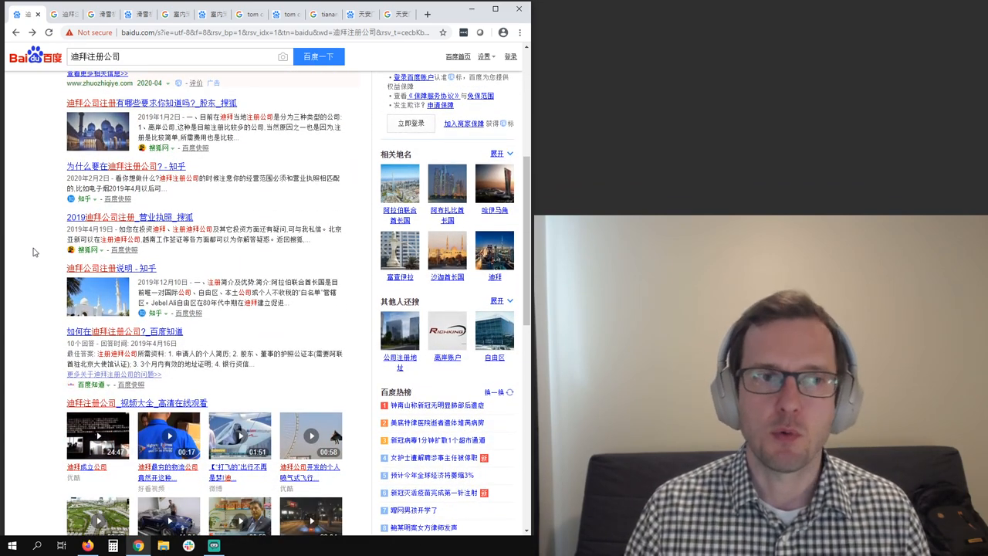